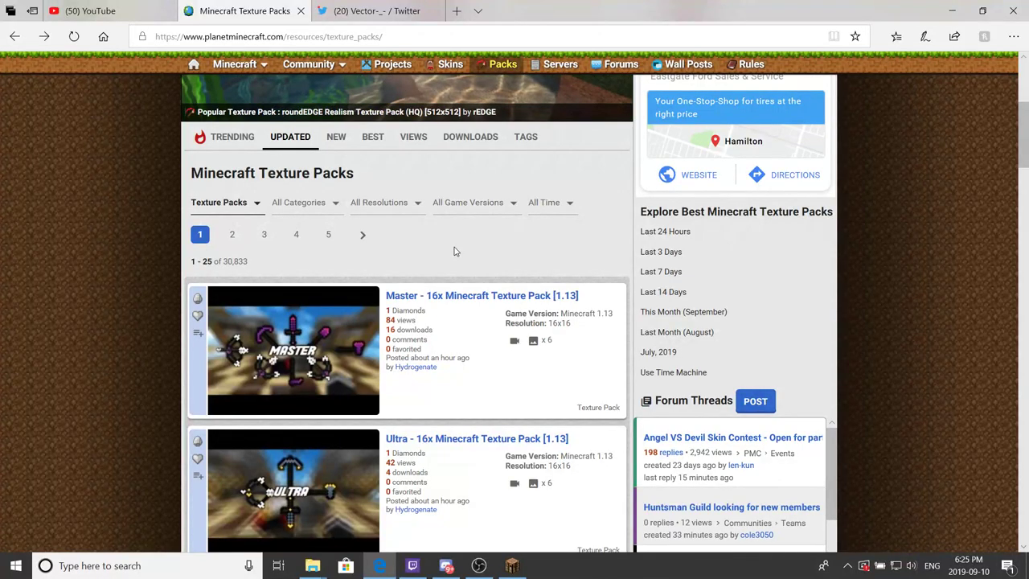
pyautogui.moveTo(383, 405)
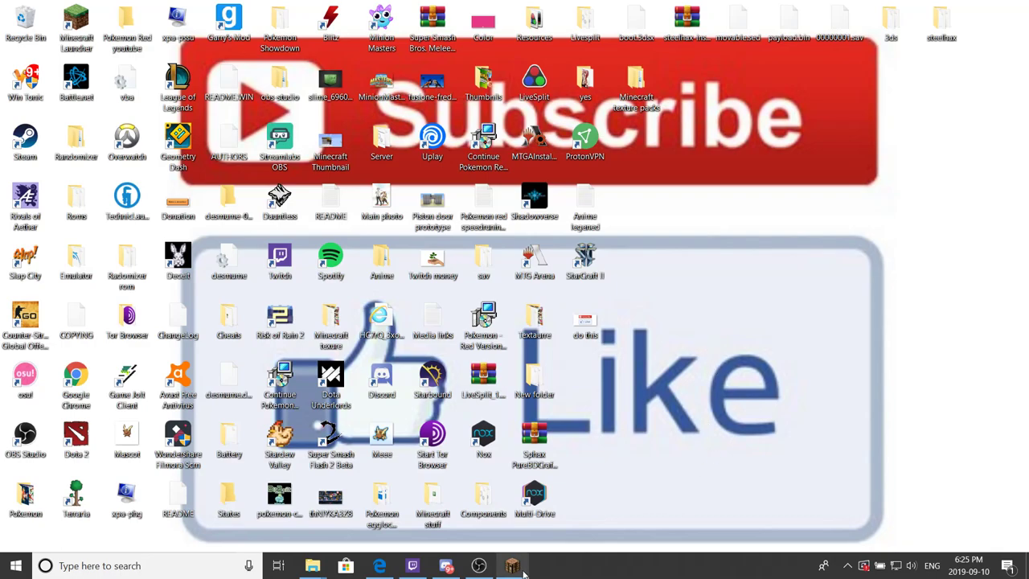
# Step: Reach Minecraft's Select Resource Packs screen from Options and browse the available packs
pyautogui.click(511, 566)
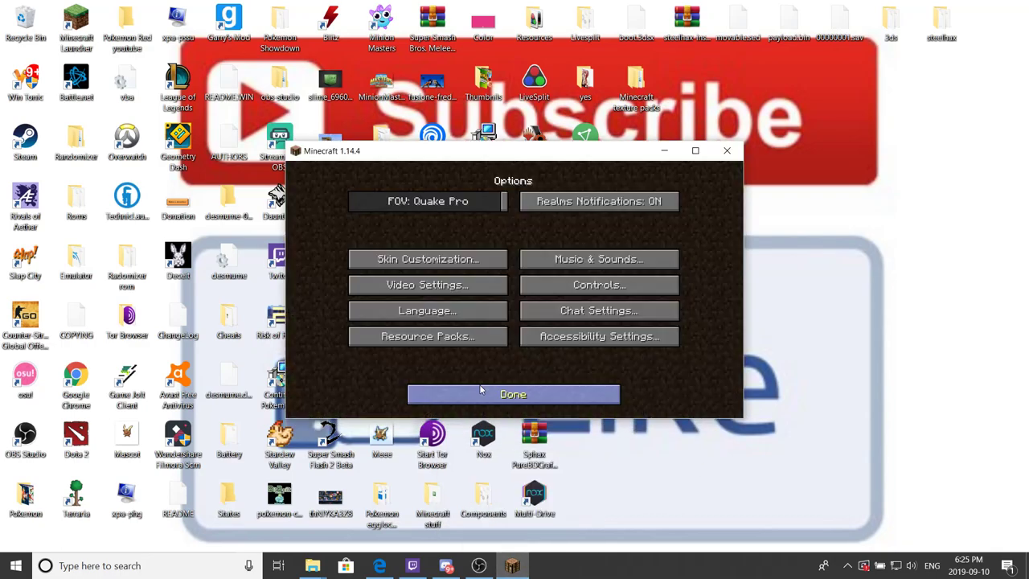
pyautogui.click(427, 336)
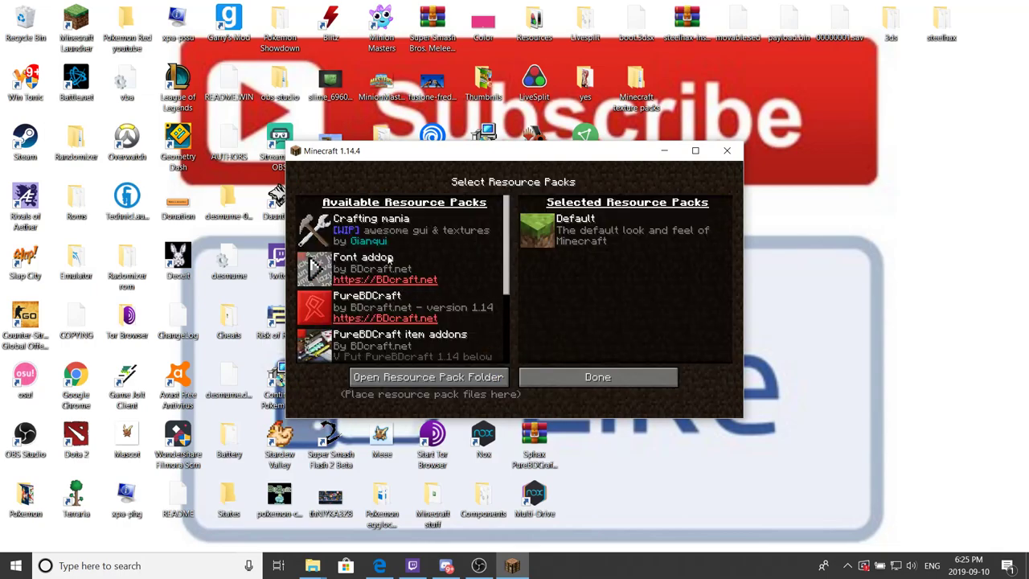
pyautogui.scroll(-3)
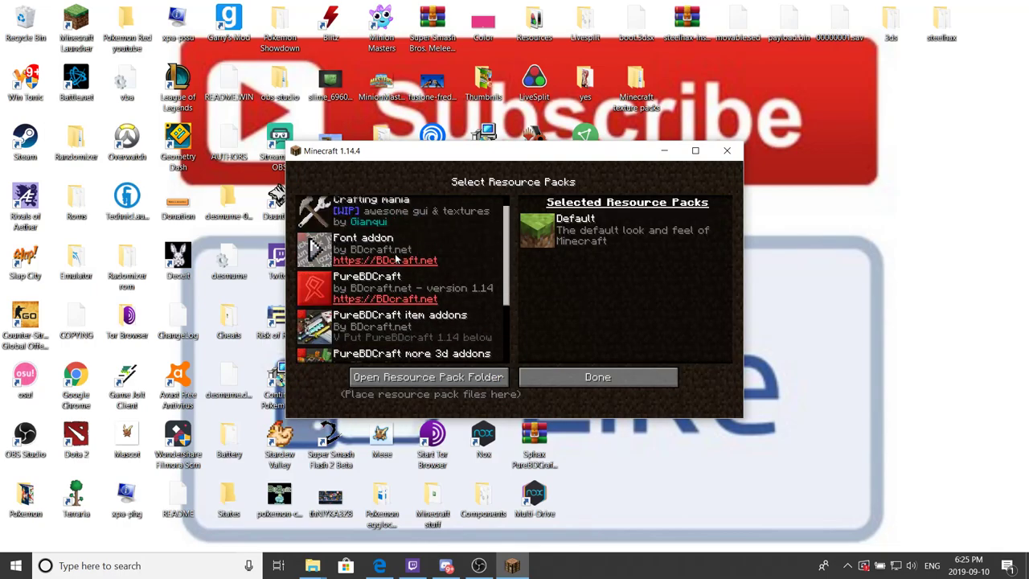
# Step: Return to the Planet Minecraft Texture Packs page in Edge and browse the listing
pyautogui.click(598, 376)
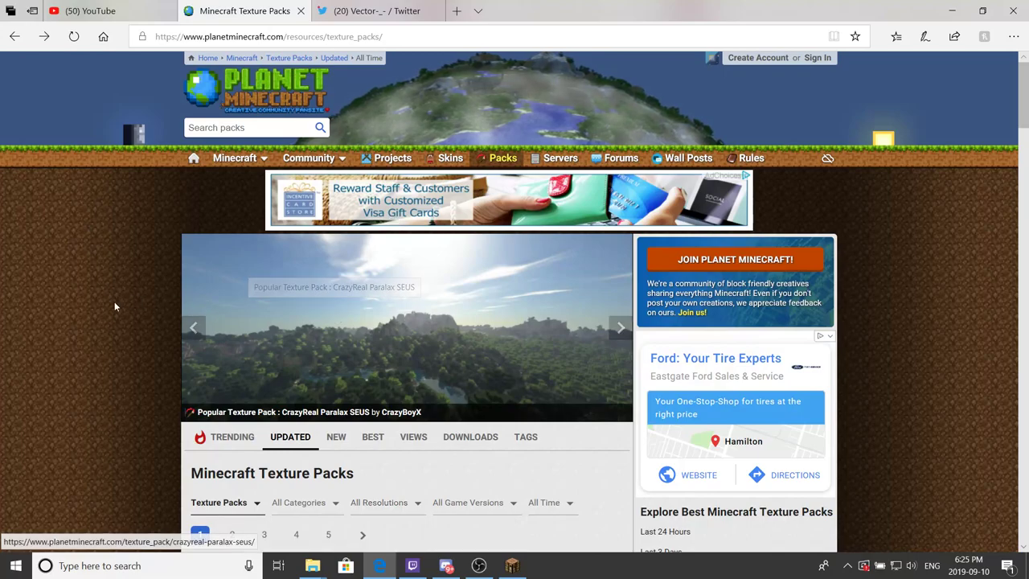
pyautogui.scroll(-3)
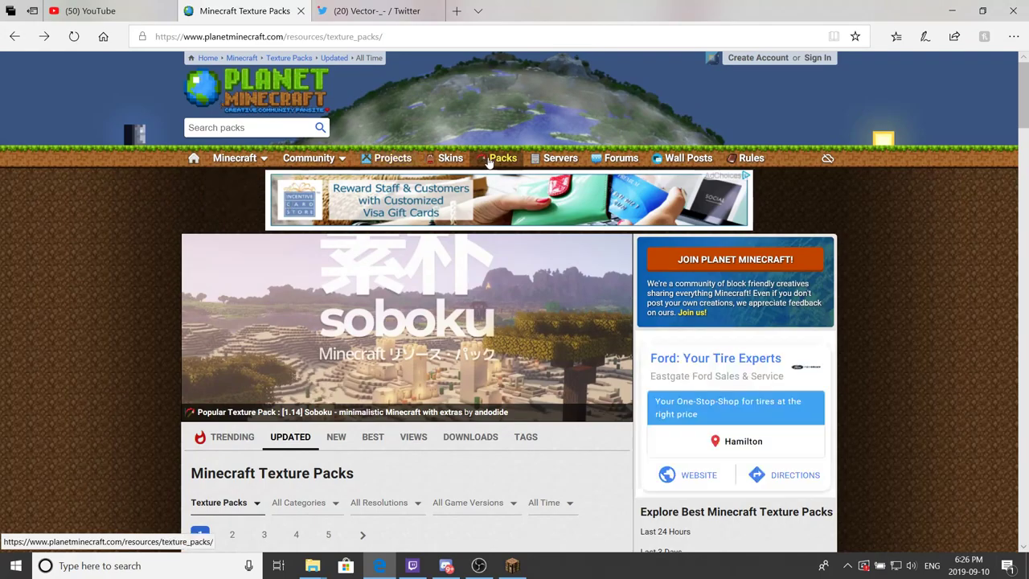
pyautogui.scroll(-3)
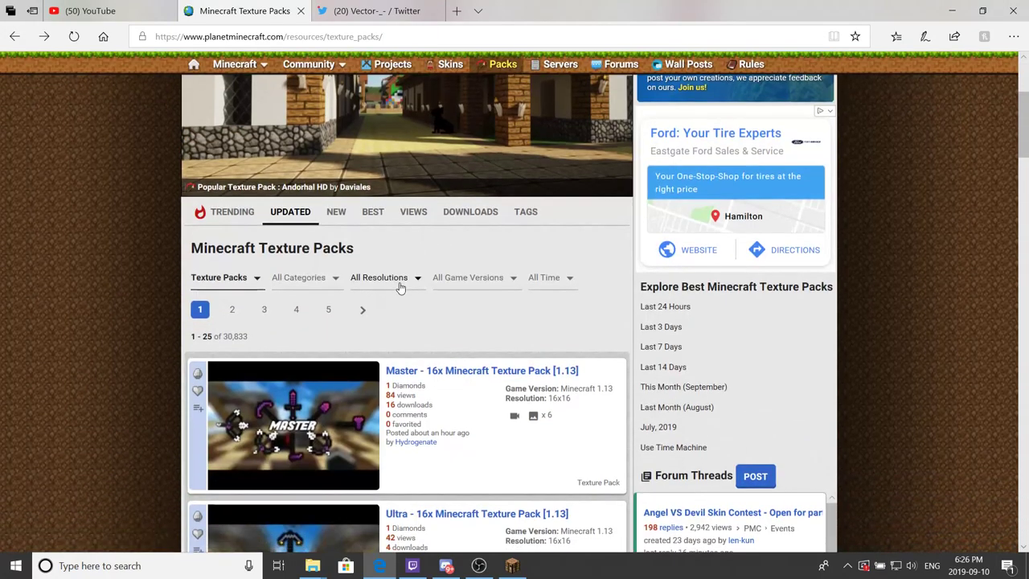
pyautogui.moveTo(495, 270)
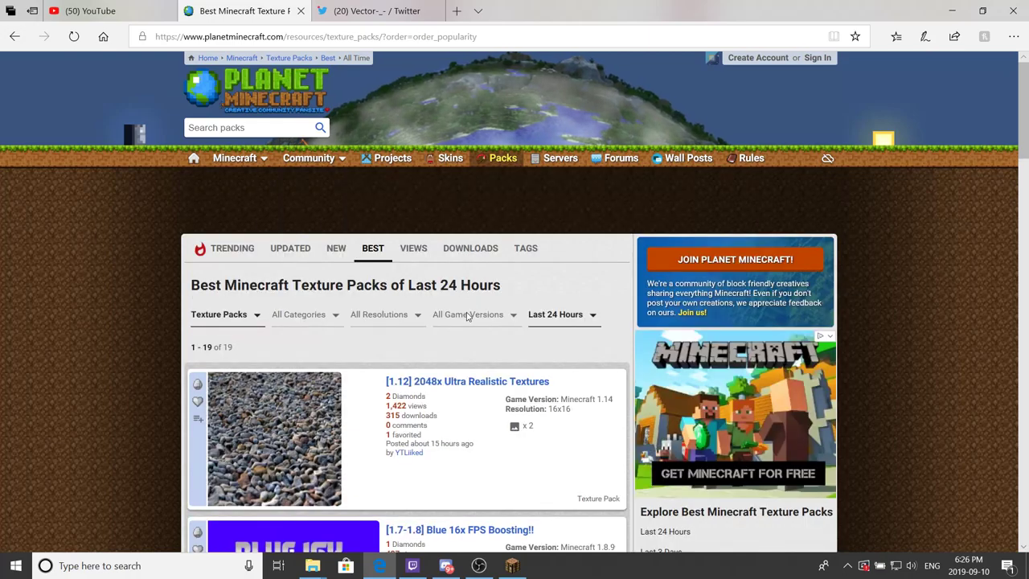
# Step: Filter the best texture packs to All Time and scroll down to Pumpkin Patch 32x32
pyautogui.click(562, 313)
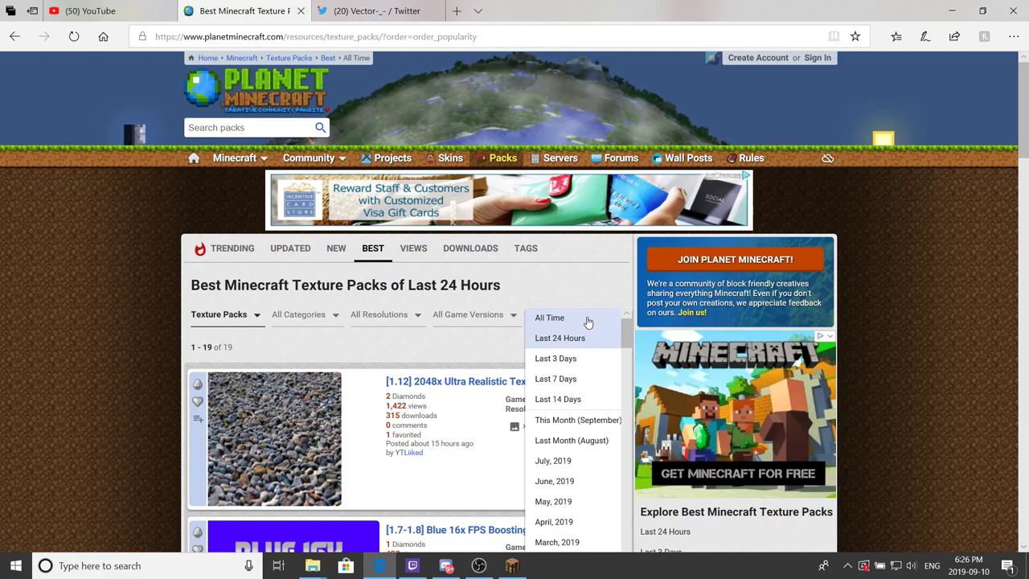
pyautogui.click(550, 318)
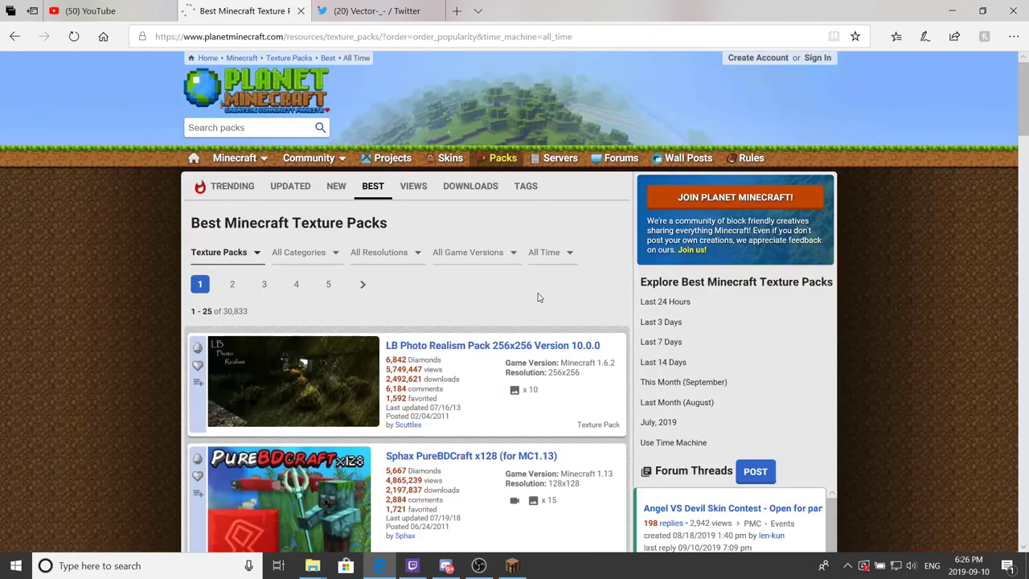
pyautogui.scroll(-3)
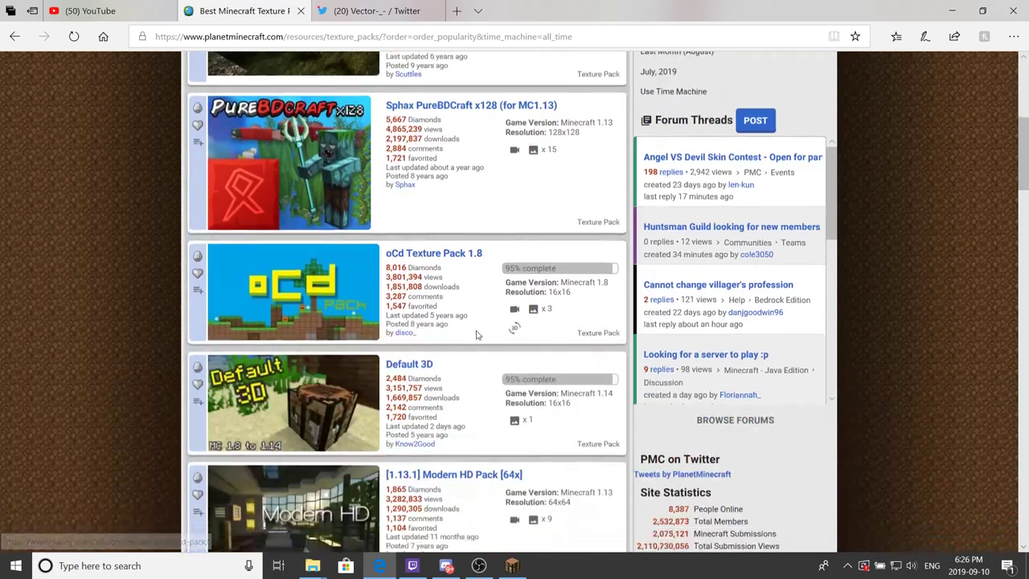
pyautogui.scroll(-3)
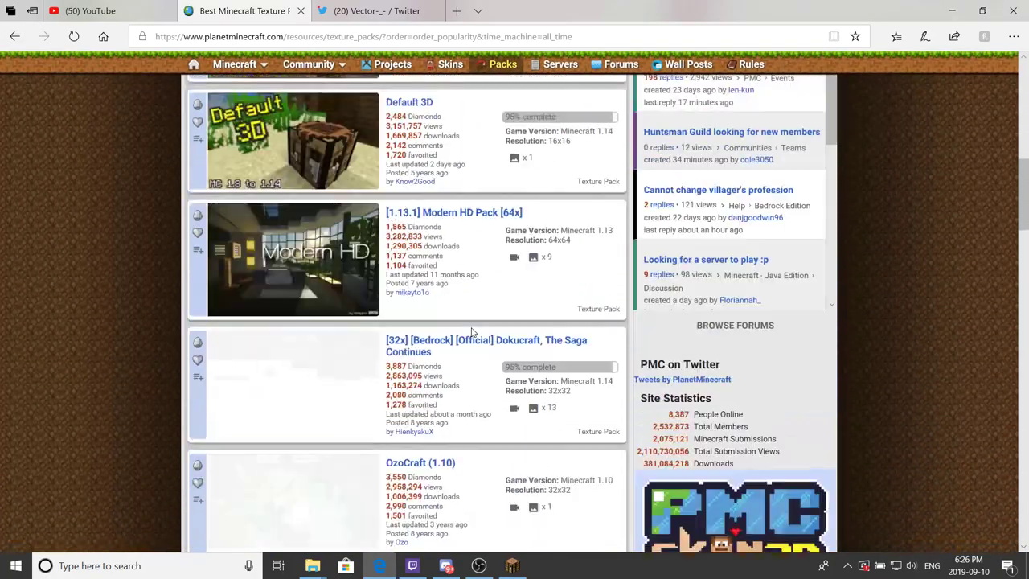
pyautogui.scroll(-3)
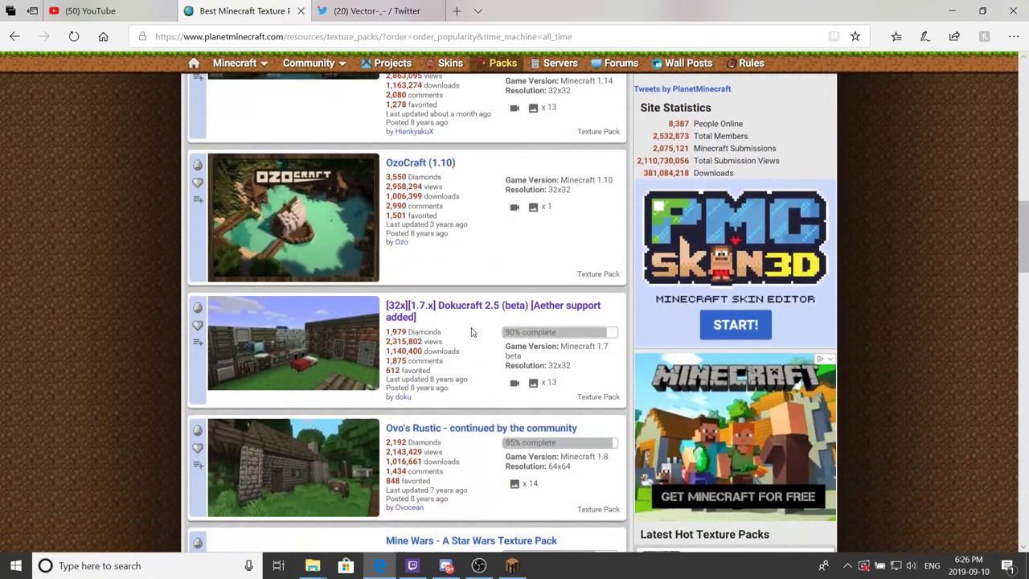
pyautogui.scroll(-3)
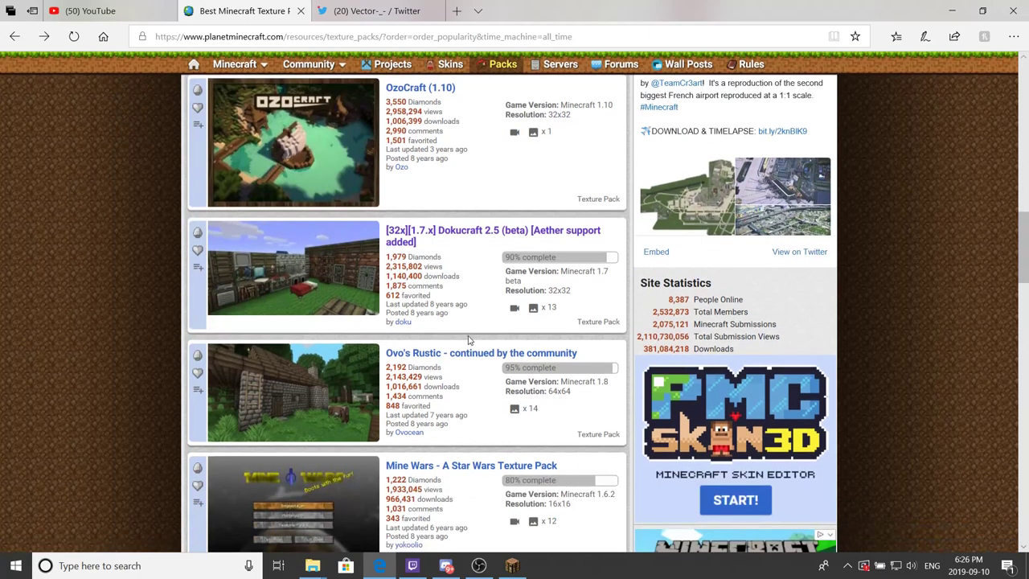
pyautogui.scroll(-3)
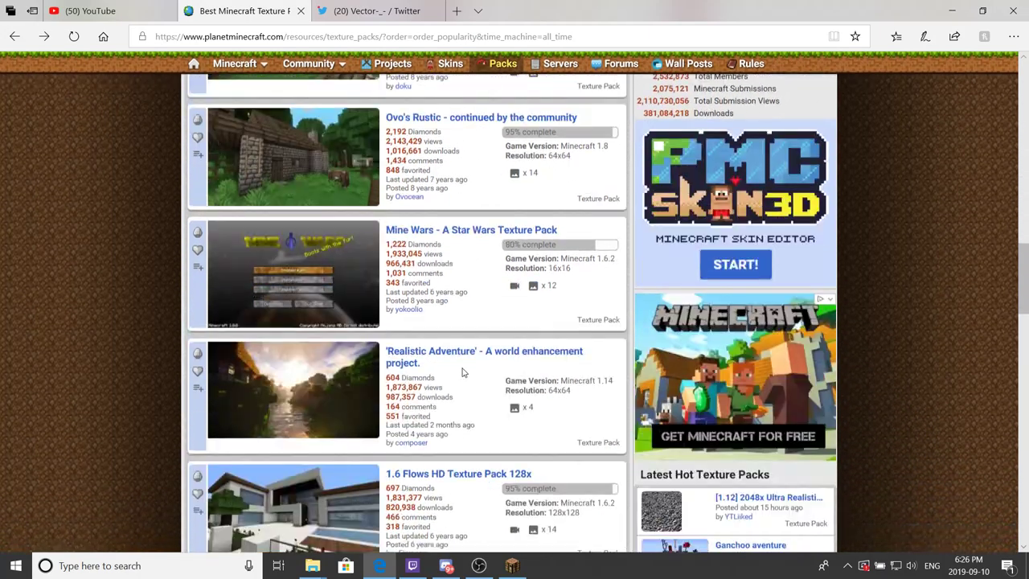
pyautogui.scroll(-3)
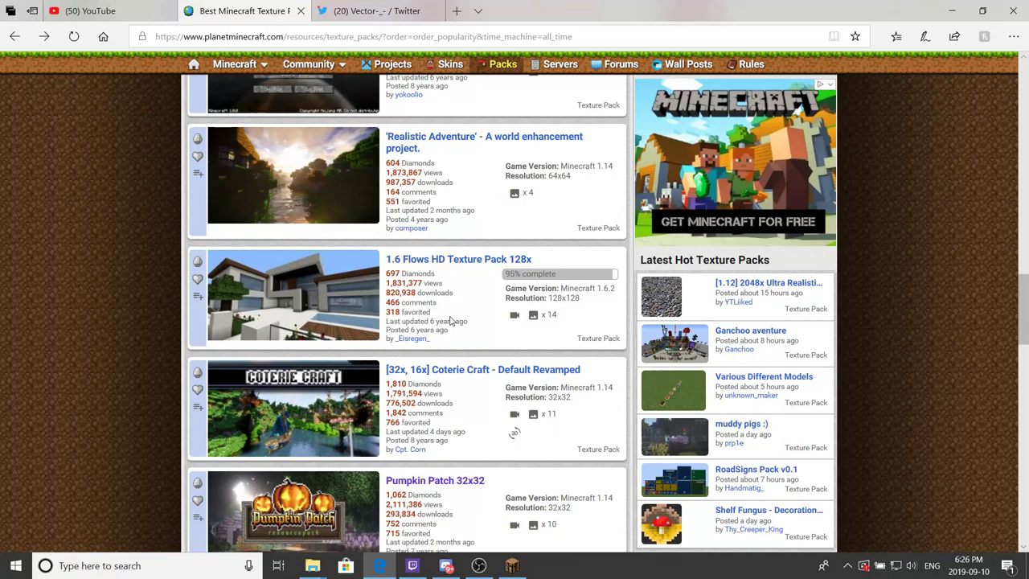
pyautogui.scroll(-3)
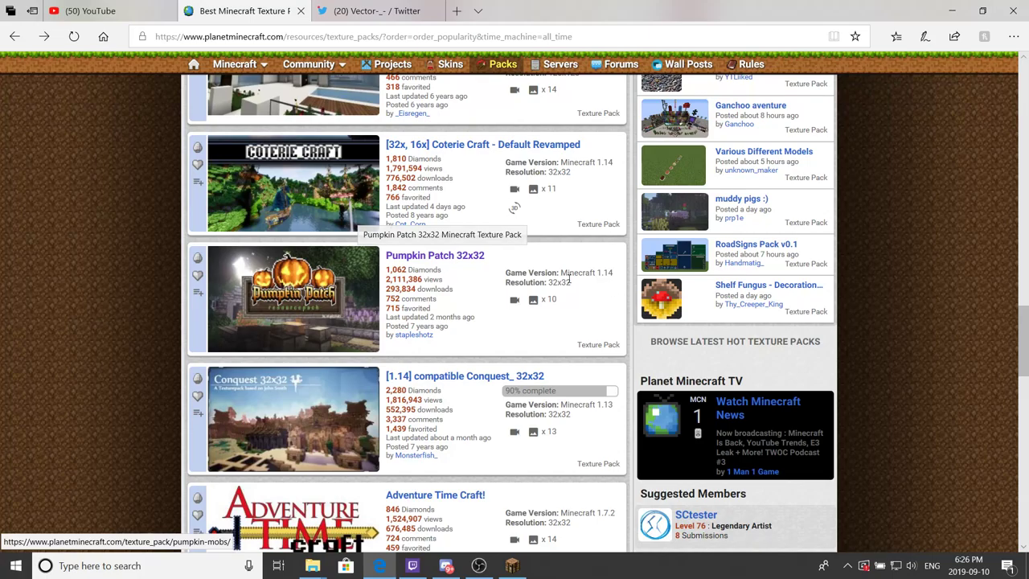
# Step: Go to the Pumpkin Patch 32x32 page and request Download : Resource Pack
pyautogui.click(434, 254)
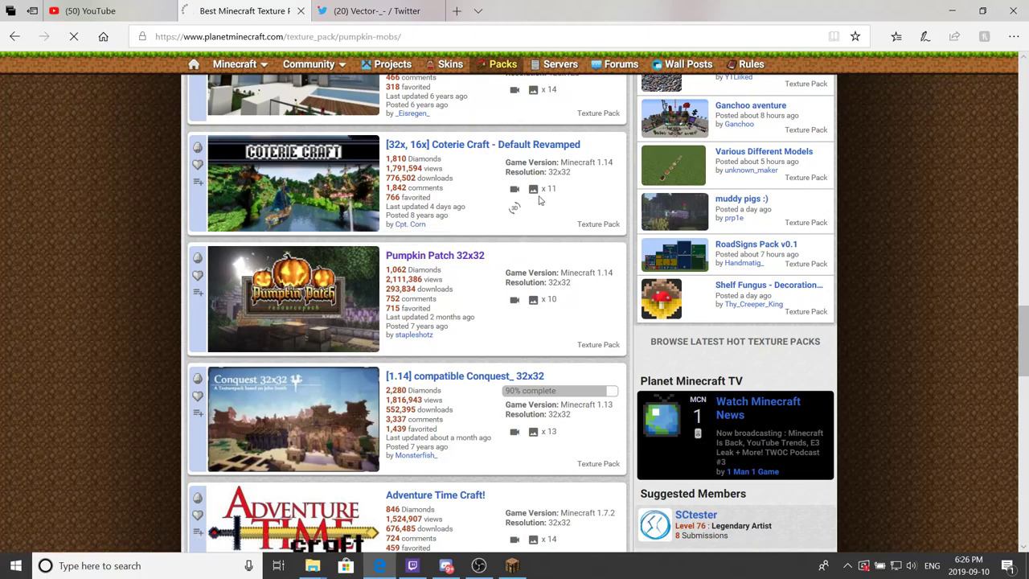
pyautogui.click(434, 254)
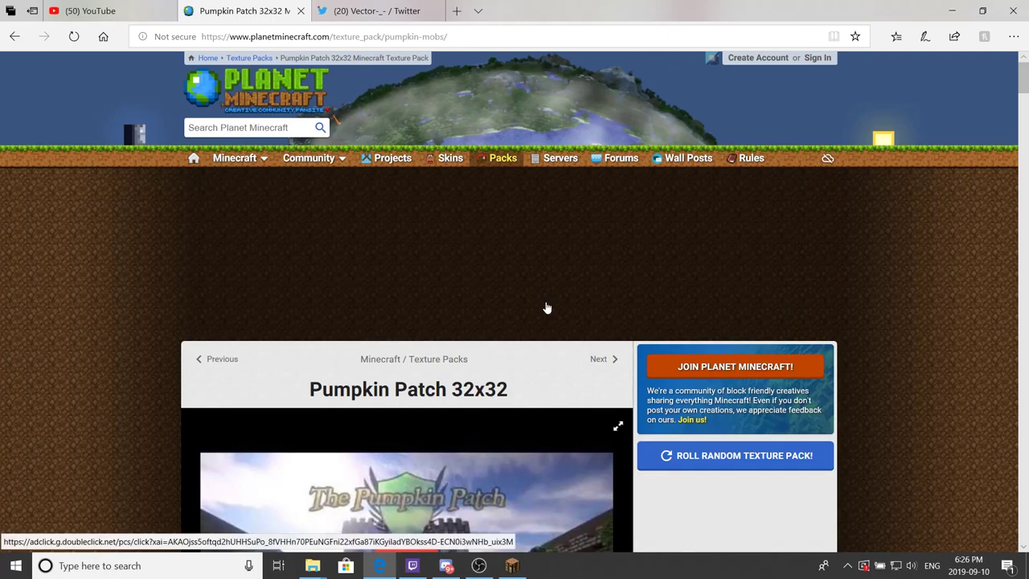
pyautogui.scroll(-3)
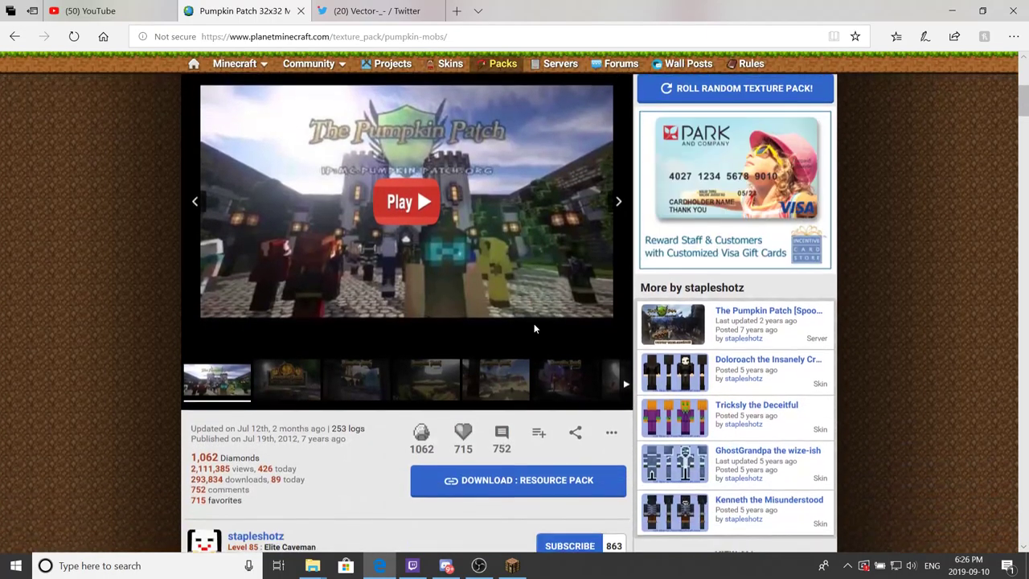
pyautogui.scroll(-3)
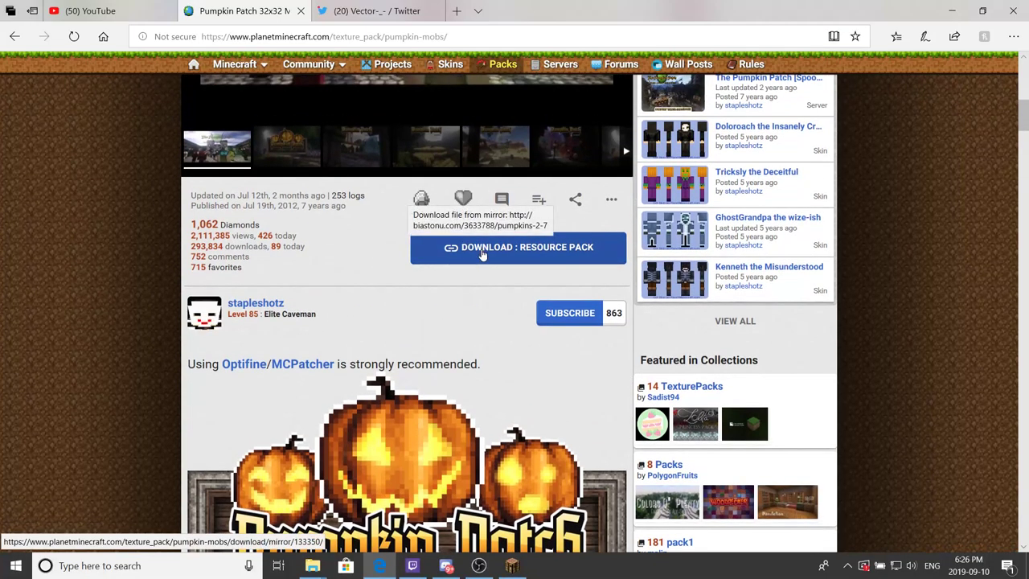
pyautogui.click(518, 247)
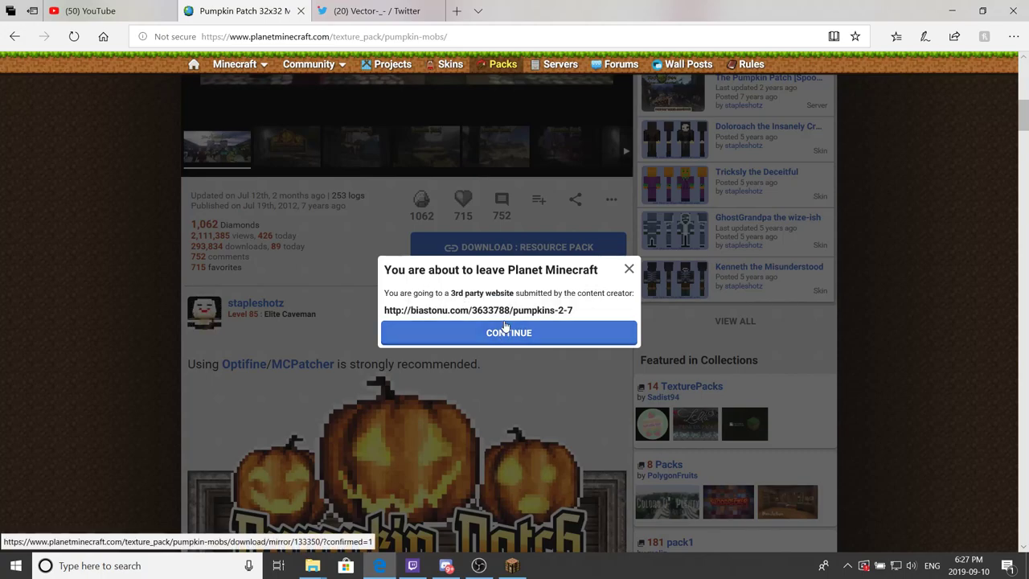
# Step: Continue to adf.ly, deny its notification request, and skip the ad to reach the download
pyautogui.click(508, 332)
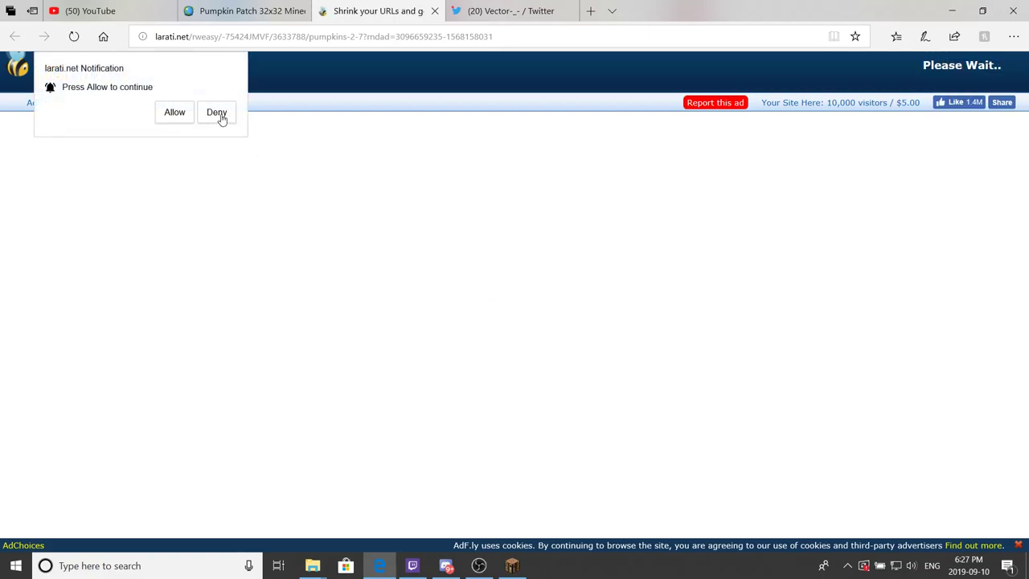
pyautogui.click(215, 112)
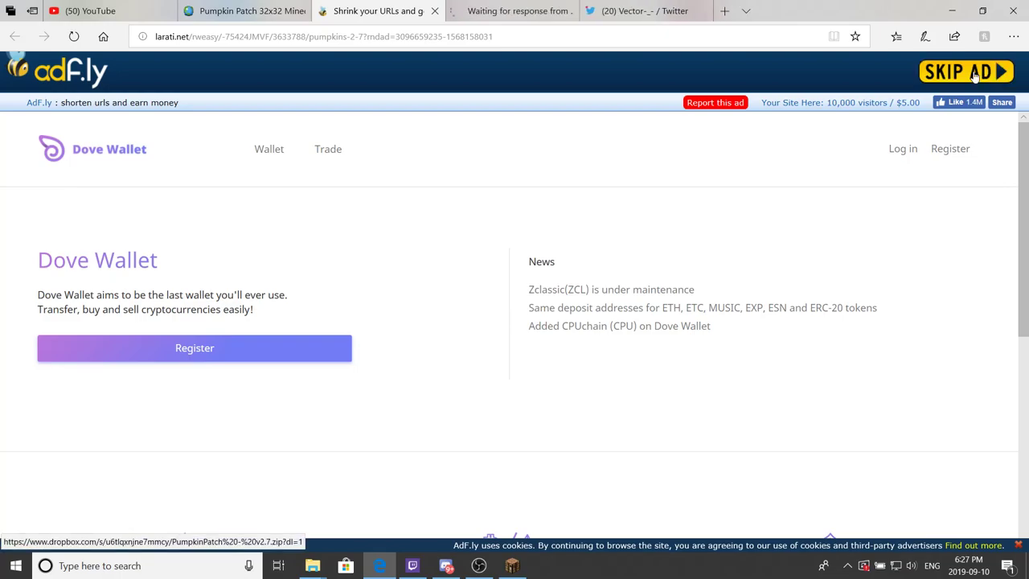
pyautogui.click(966, 71)
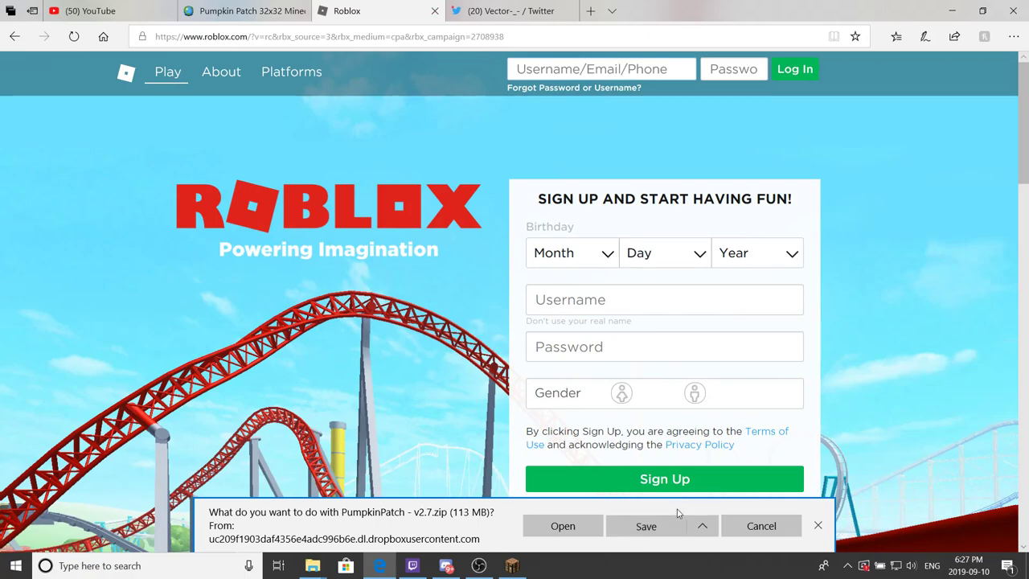
pyautogui.moveTo(471, 440)
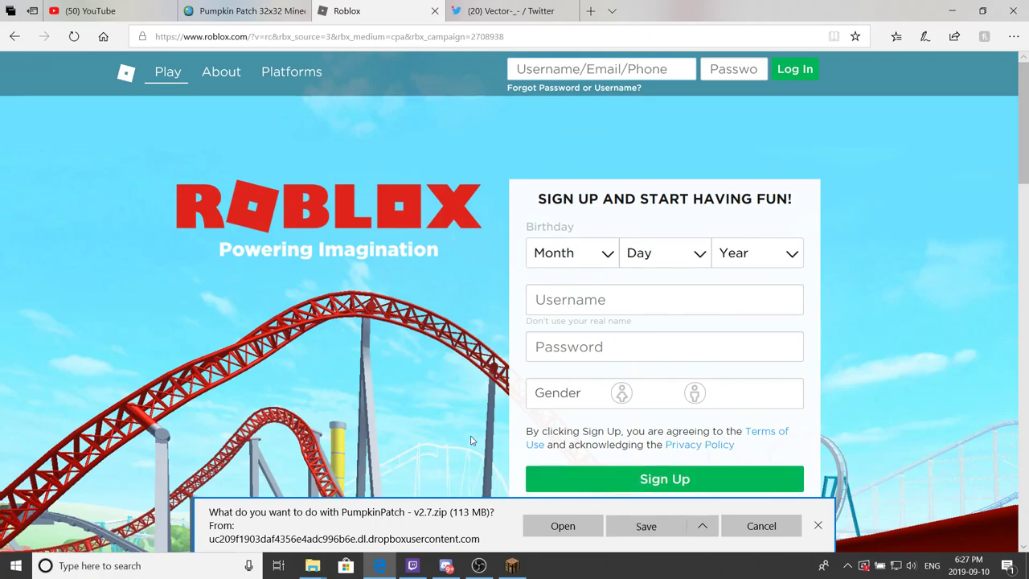
pyautogui.moveTo(450, 418)
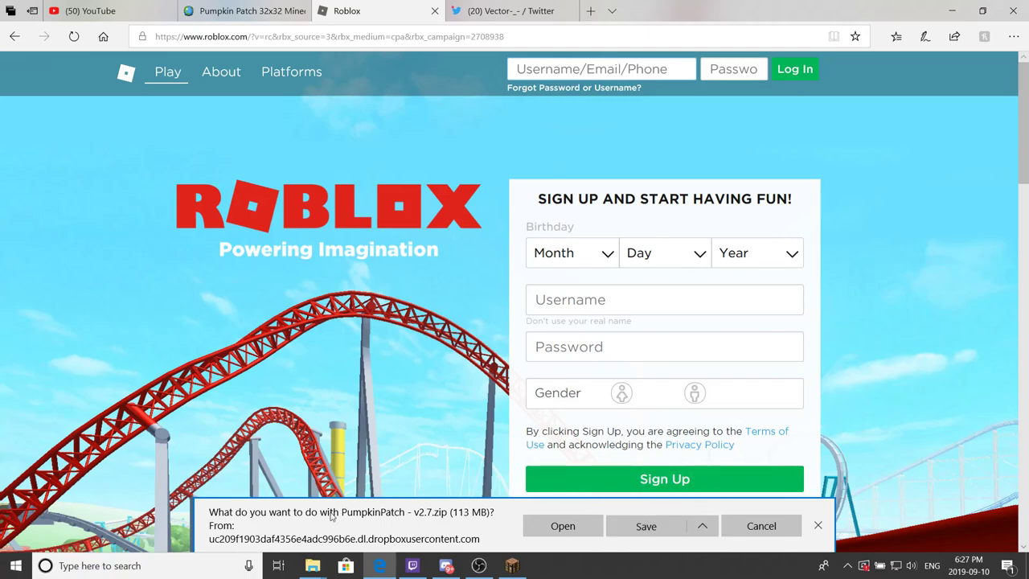
# Step: In the Save As dialog, create a new folder named 'Pumpkin patch' inside Vanilla
pyautogui.click(647, 526)
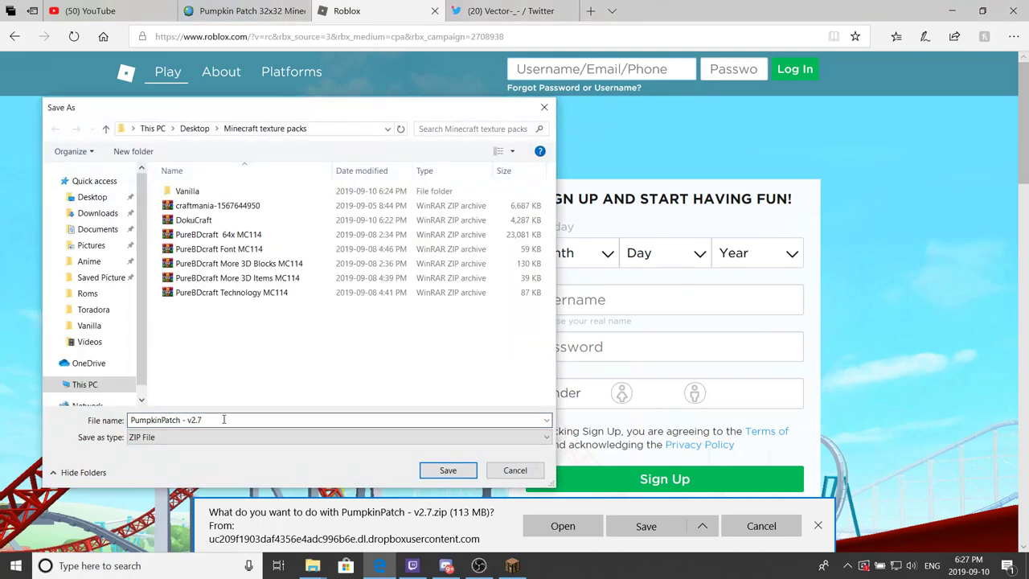
pyautogui.moveTo(233, 347)
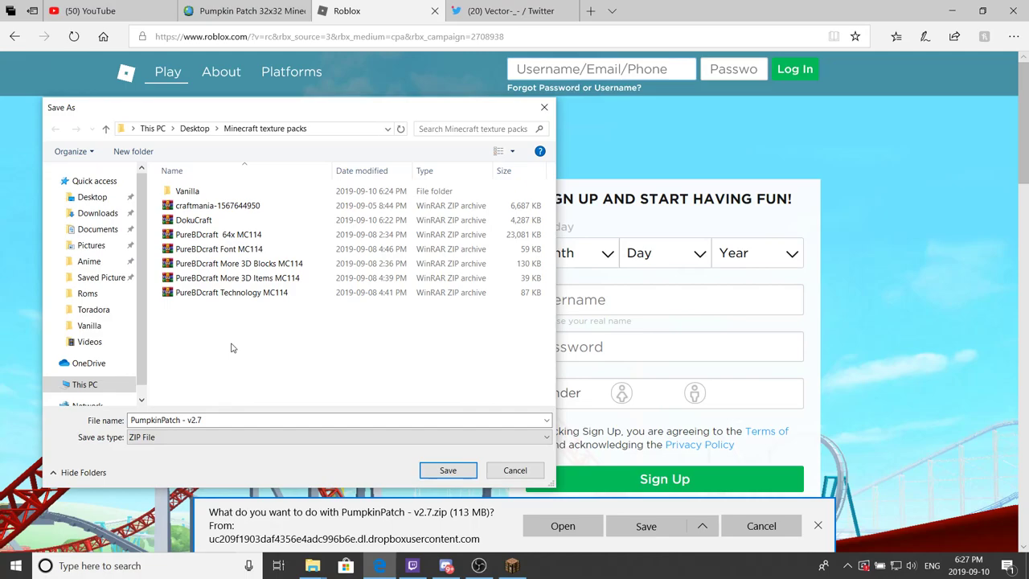
pyautogui.click(217, 206)
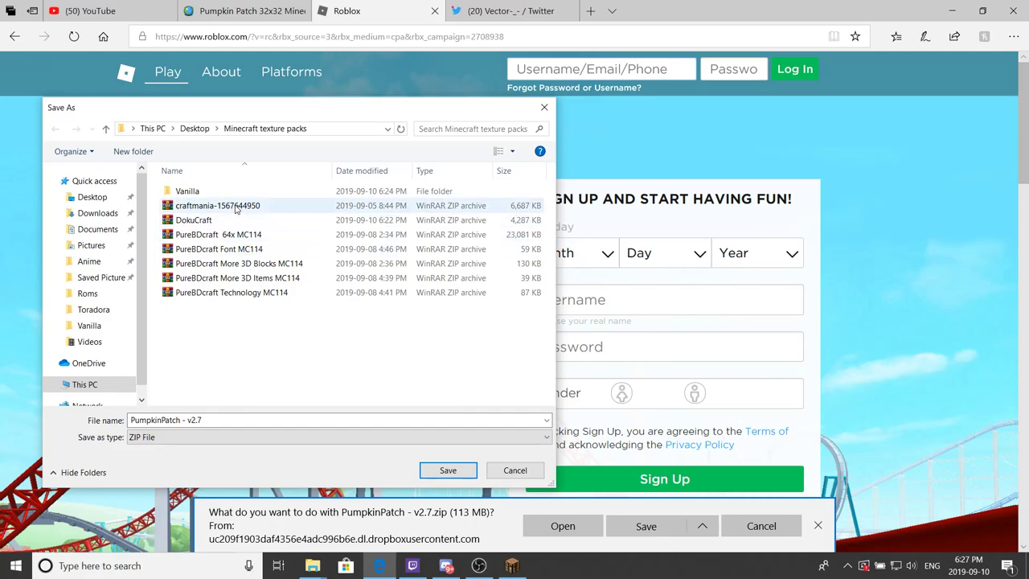
pyautogui.doubleClick(91, 325)
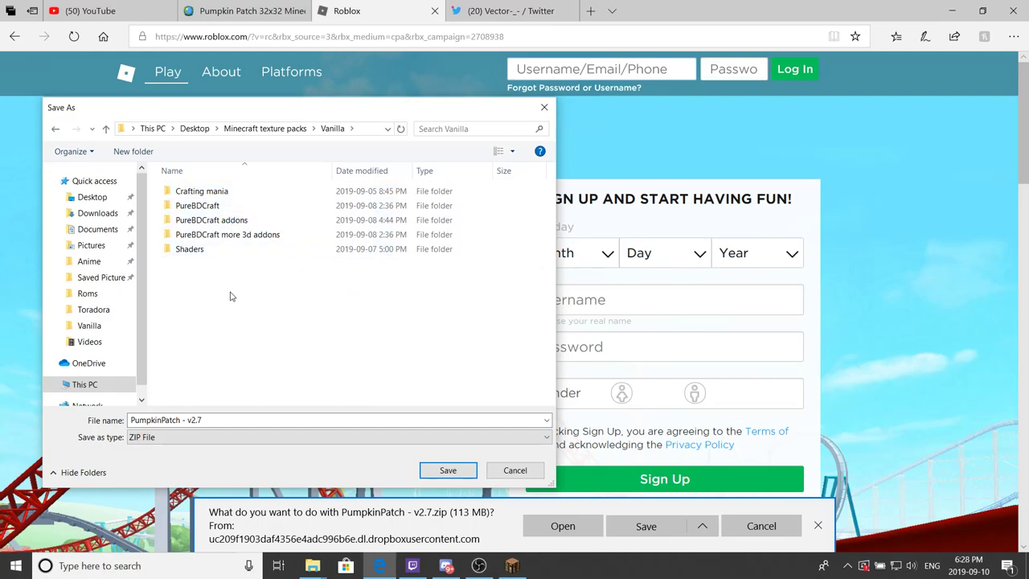
pyautogui.moveTo(238, 312)
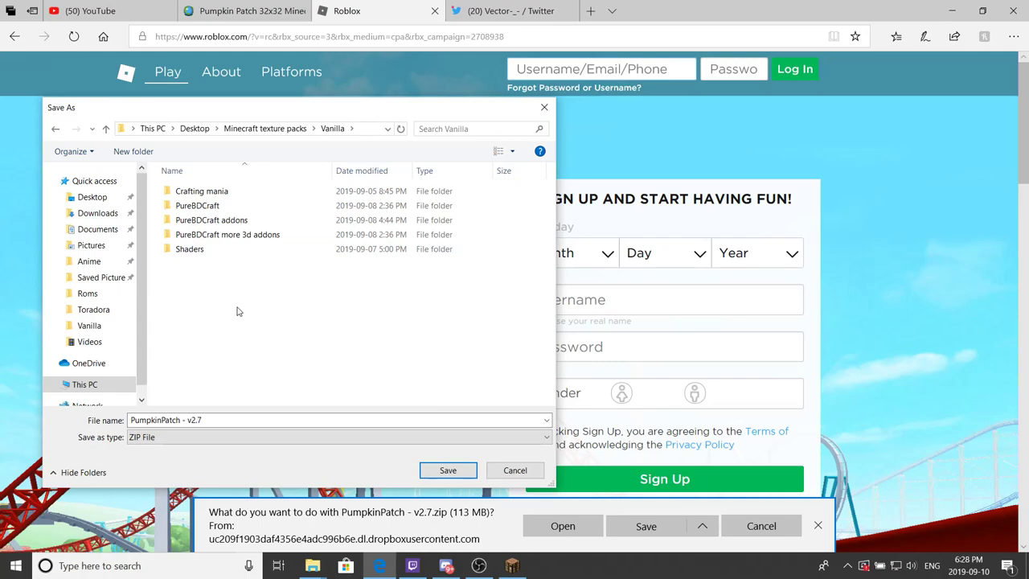
pyautogui.rightClick(238, 312)
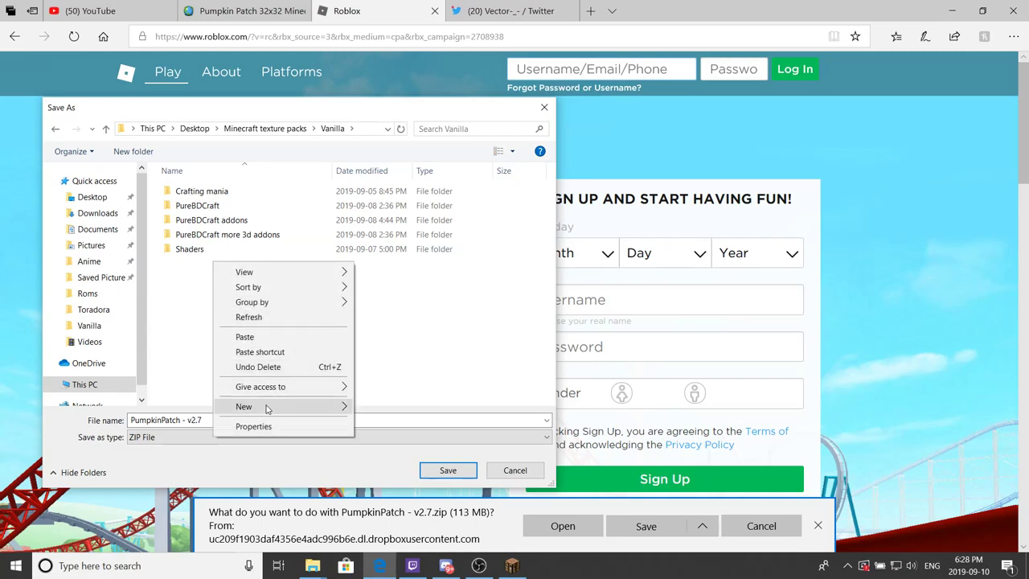
pyautogui.click(244, 405)
pyautogui.write('Pumpkin p')
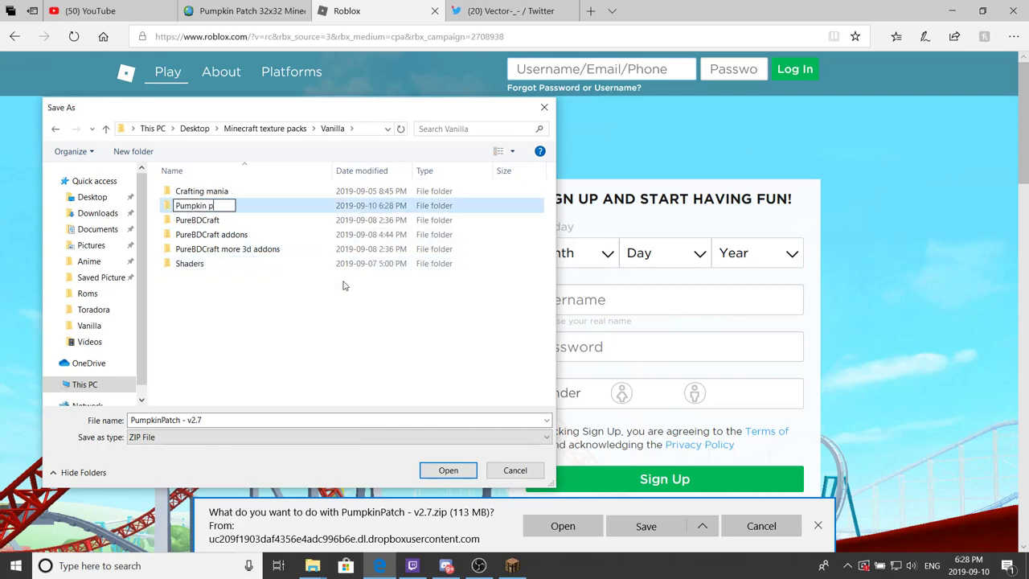
pyautogui.write('atch')
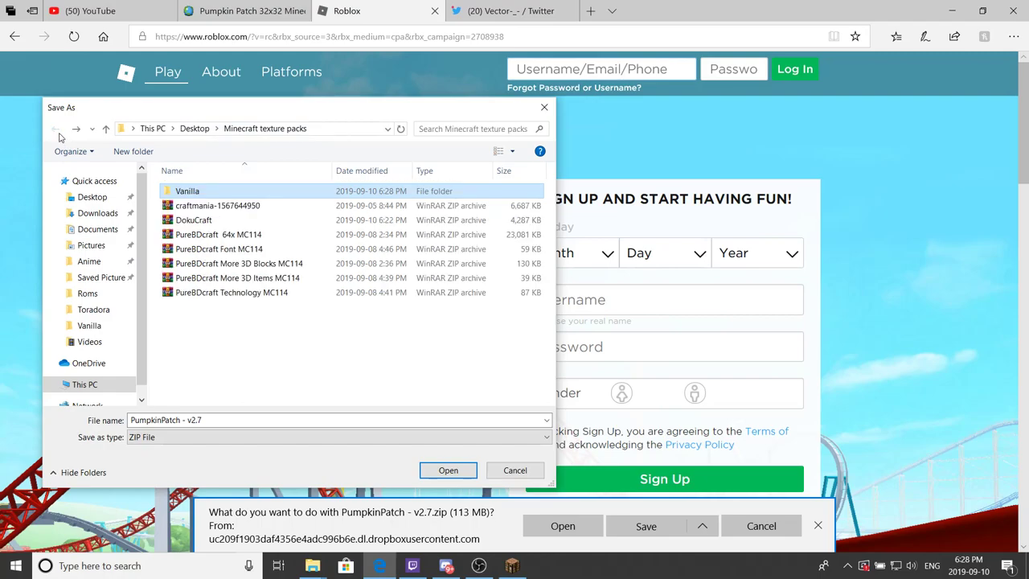
# Step: Save the PumpkinPatch - v2.7 zip into the Minecraft texture packs folder
pyautogui.click(234, 321)
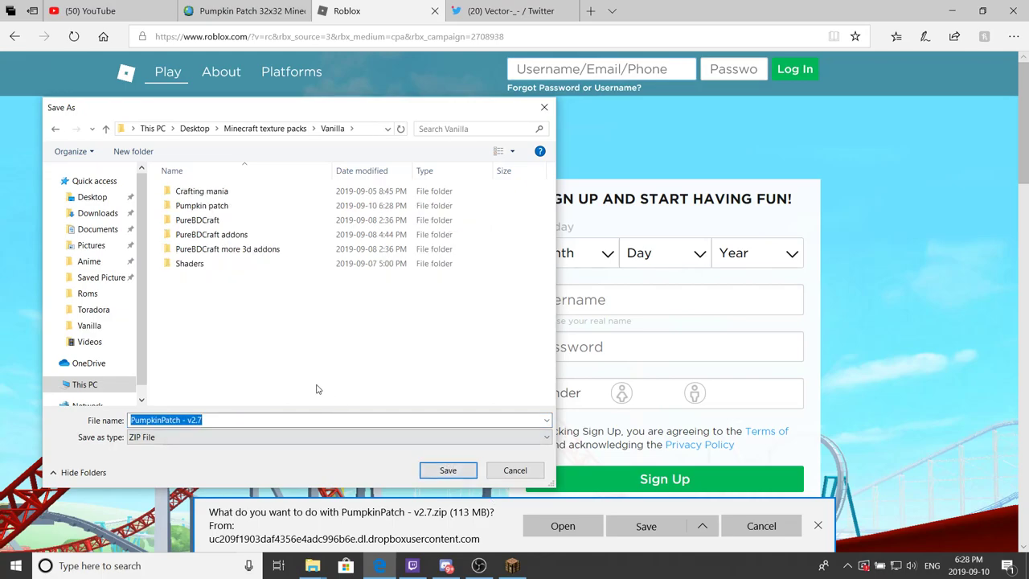
pyautogui.click(263, 128)
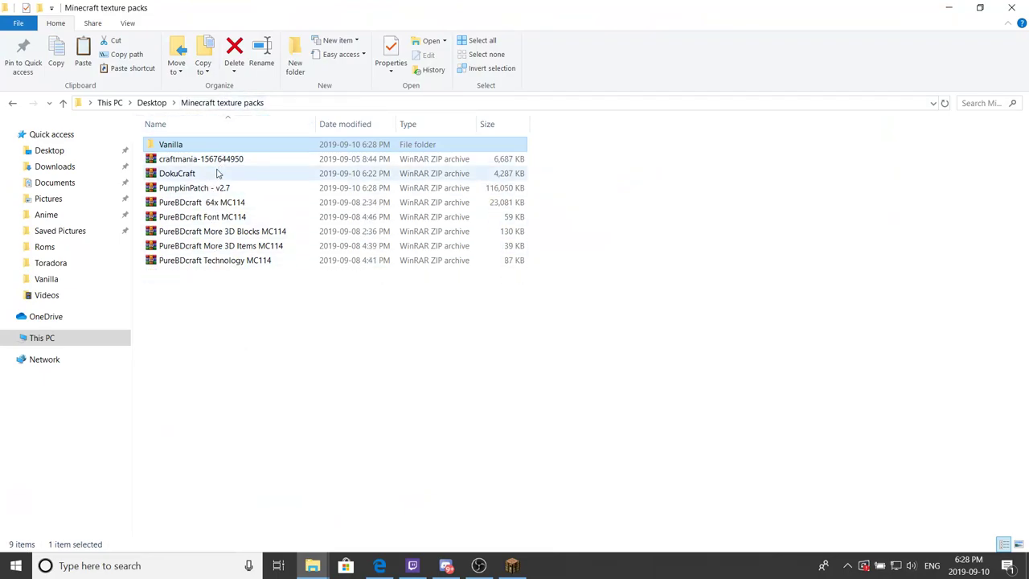
# Step: Extract the PumpkinPatch - v2.7 zip with WinRAR into Vanilla\Pumpkin patch
pyautogui.rightClick(235, 186)
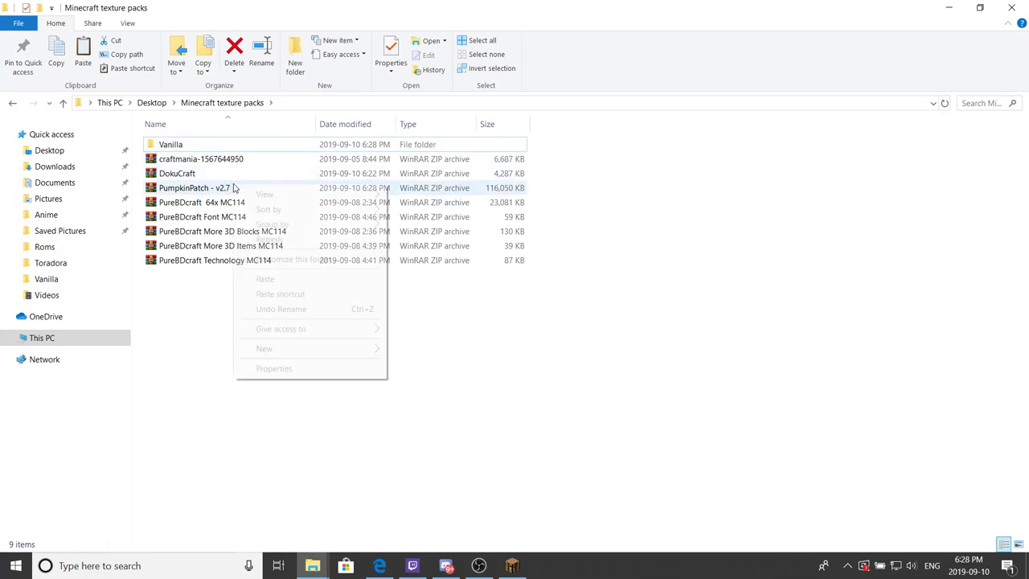
pyautogui.rightClick(193, 187)
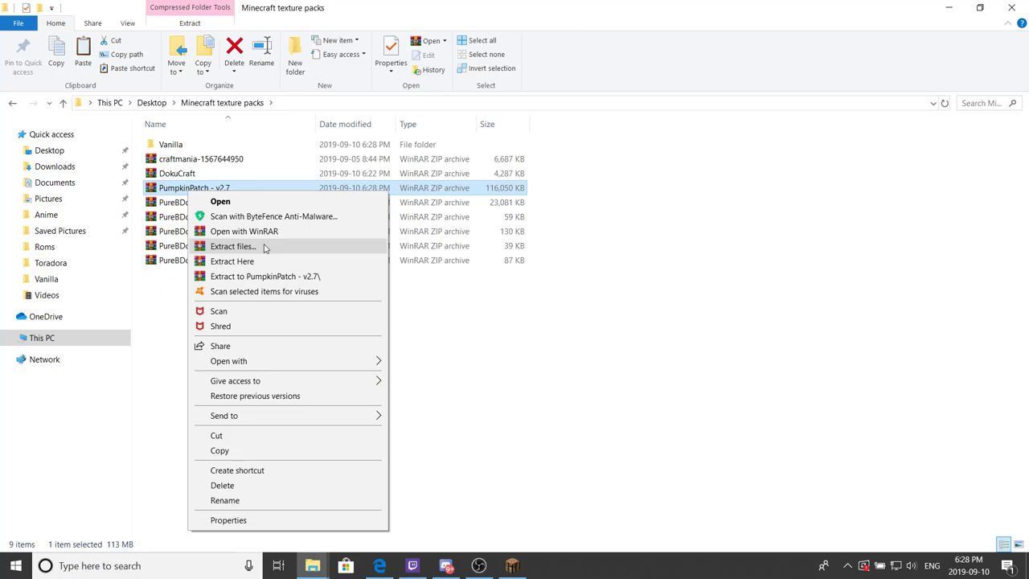
pyautogui.click(232, 246)
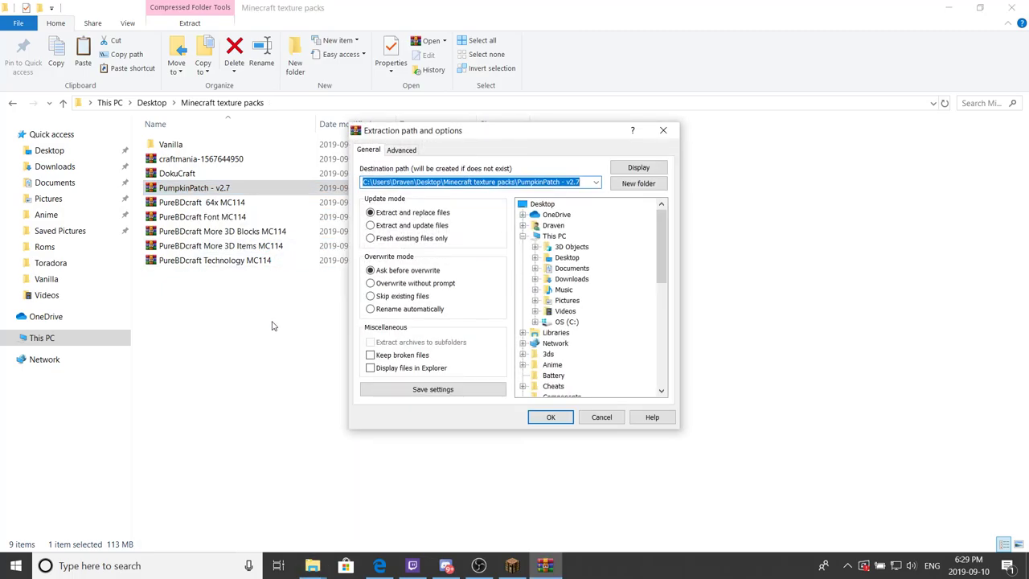
pyautogui.moveTo(588, 299)
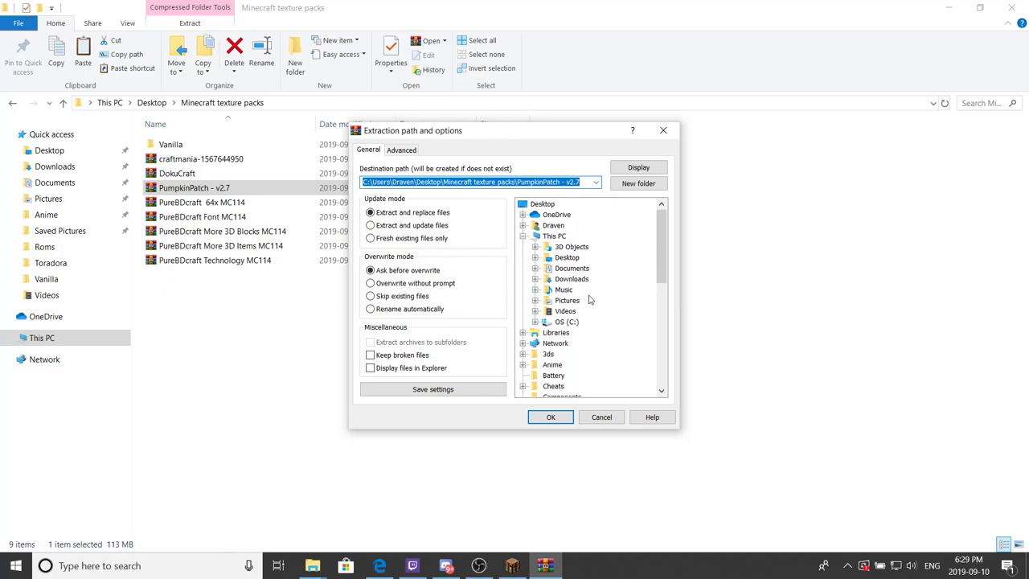
pyautogui.scroll(-3)
pyautogui.write('C:\\Users\\Draven\\Downloads')
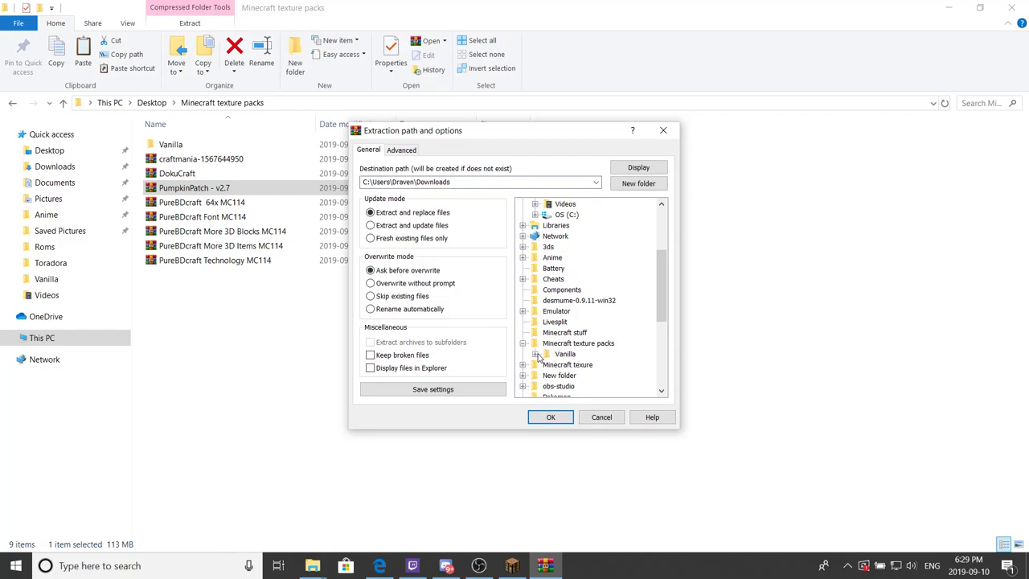
pyautogui.click(537, 354)
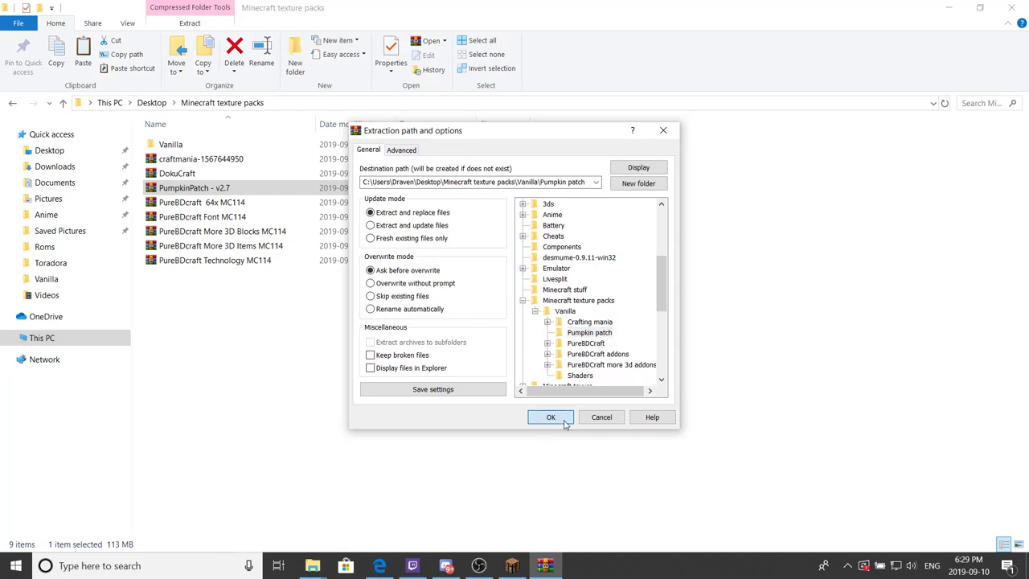
pyautogui.click(550, 416)
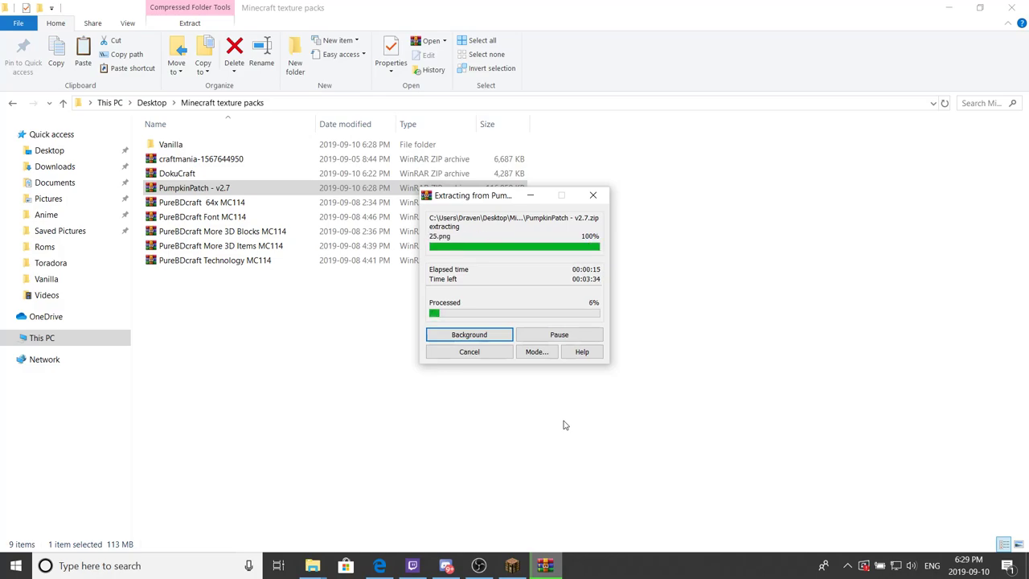
pyautogui.moveTo(547, 431)
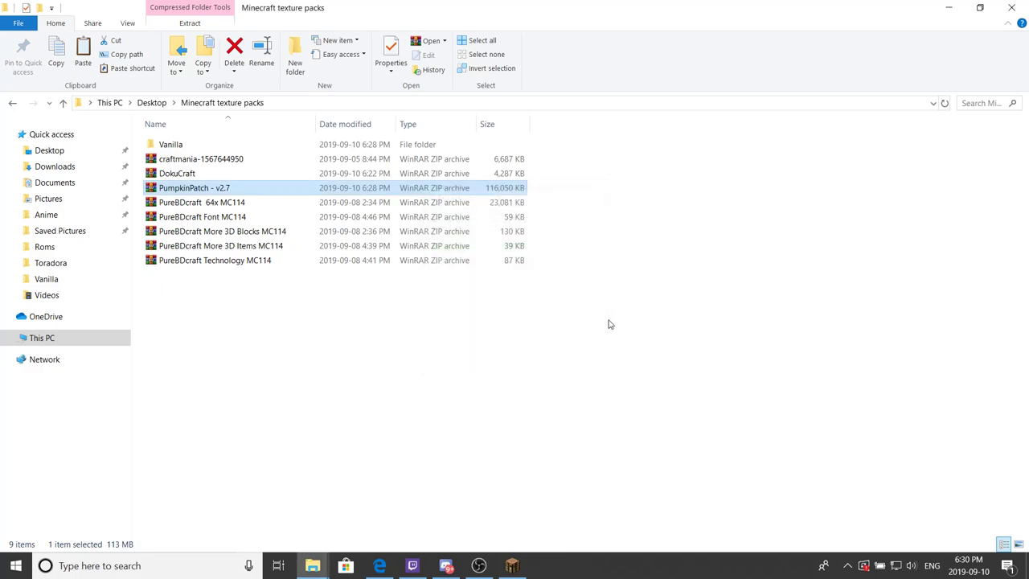
pyautogui.moveTo(212, 186)
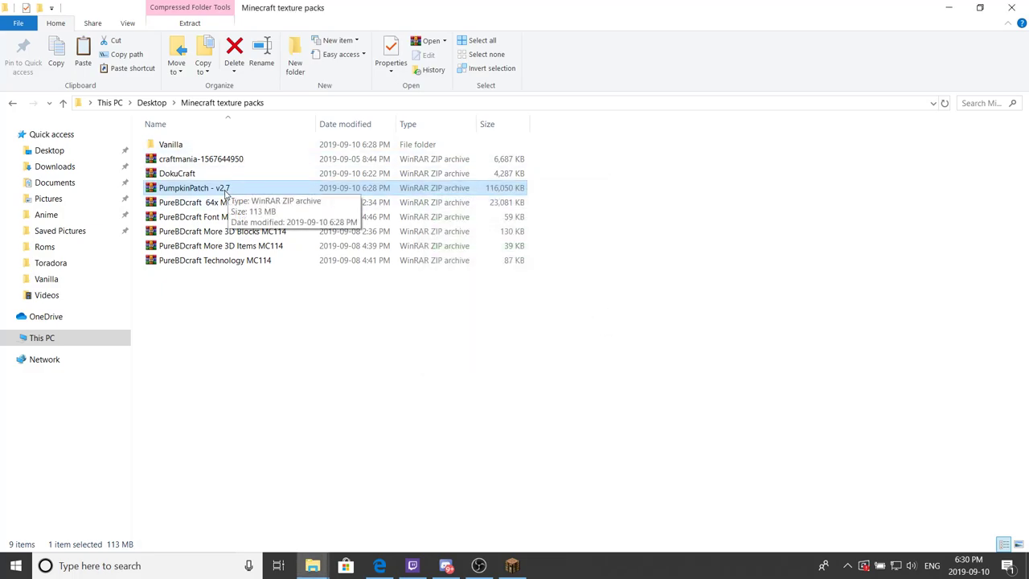
# Step: Verify Pumpkin patch holds the extracted assets and pack.mcmeta, then bring up its folder options in Vanilla
pyautogui.doubleClick(170, 145)
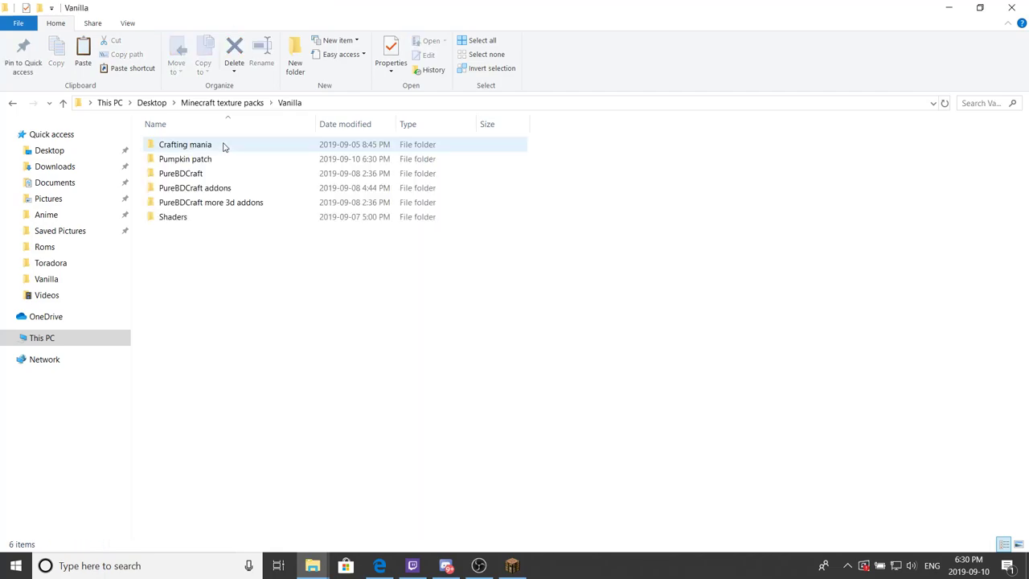
pyautogui.doubleClick(185, 160)
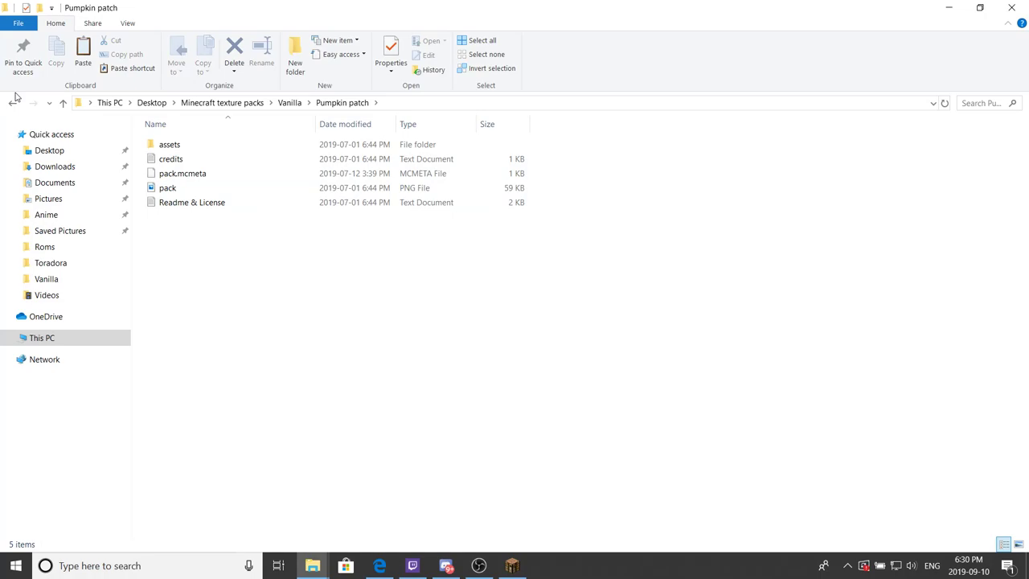
pyautogui.click(13, 103)
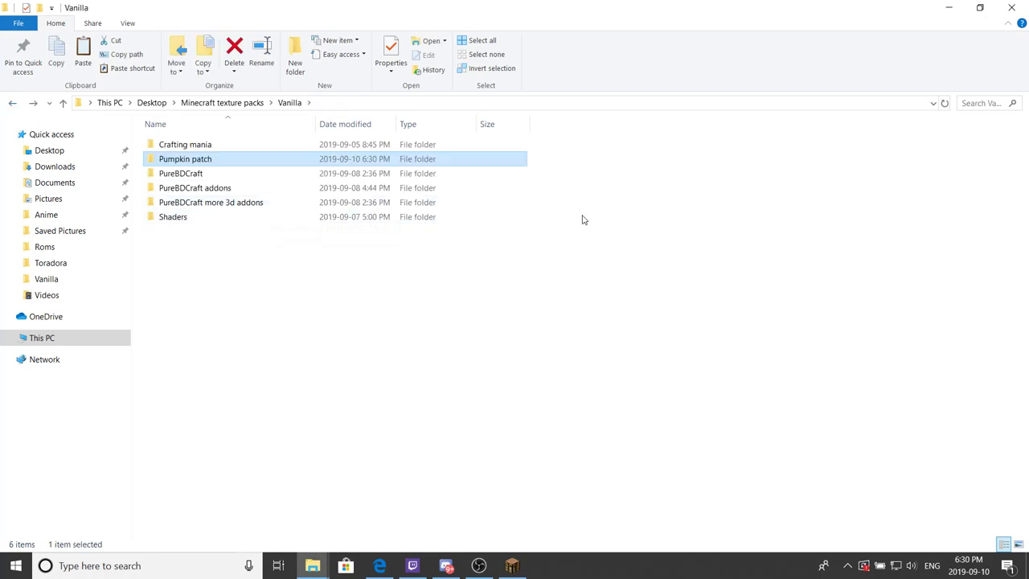
pyautogui.moveTo(540, 156)
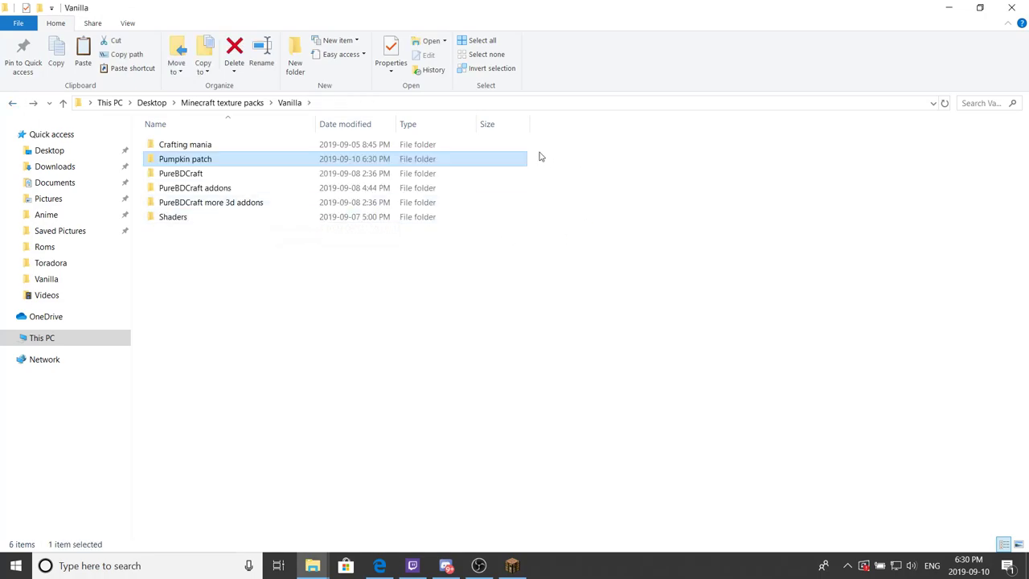
pyautogui.rightClick(185, 159)
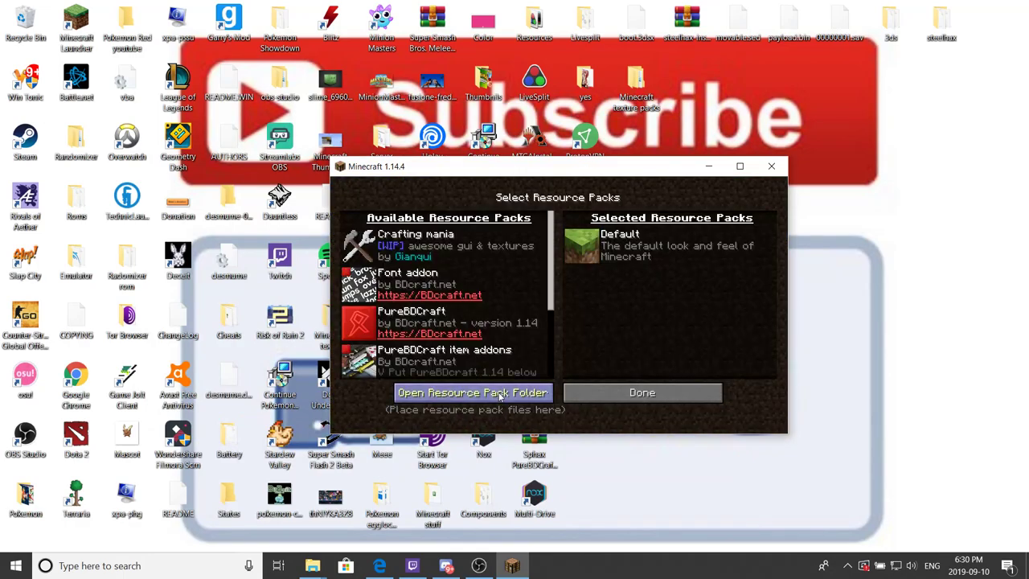
# Step: Open Minecraft's resourcepacks folder from the Select Resource Packs screen
pyautogui.click(473, 392)
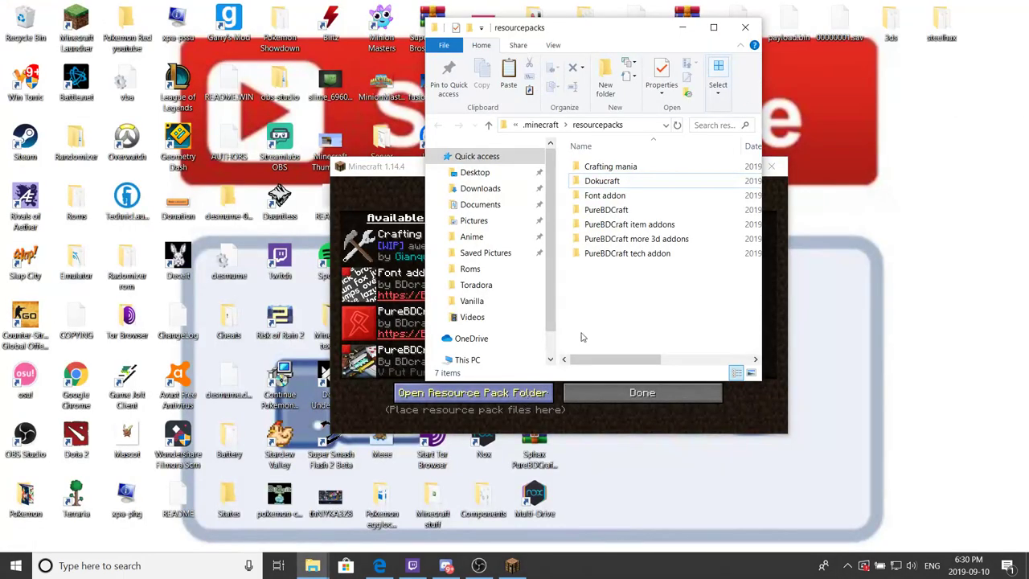
pyautogui.moveTo(598, 18)
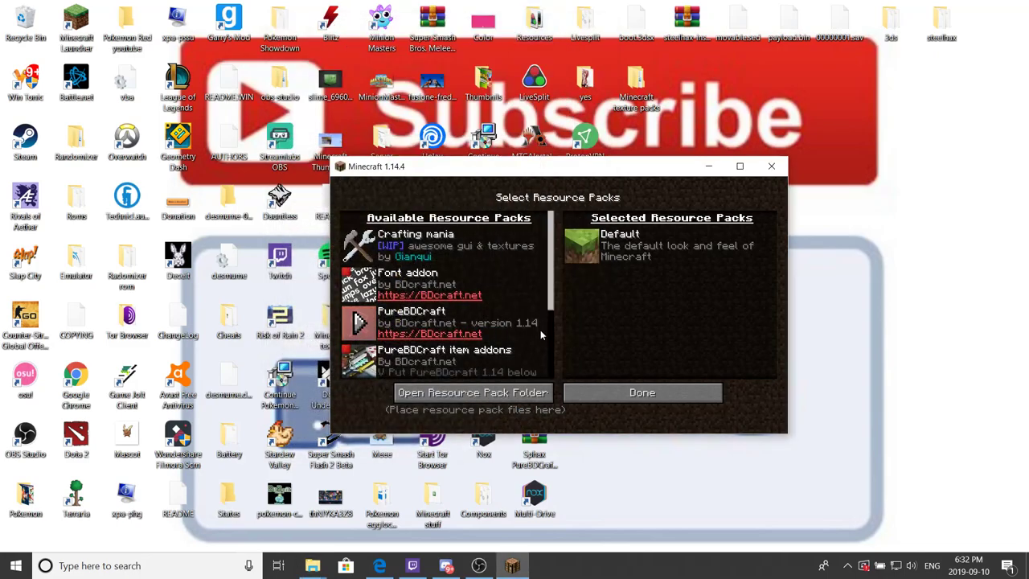
# Step: Refresh the pack list, move Pumpkin patch to Selected Resource Packs, and let the game reload
pyautogui.click(642, 393)
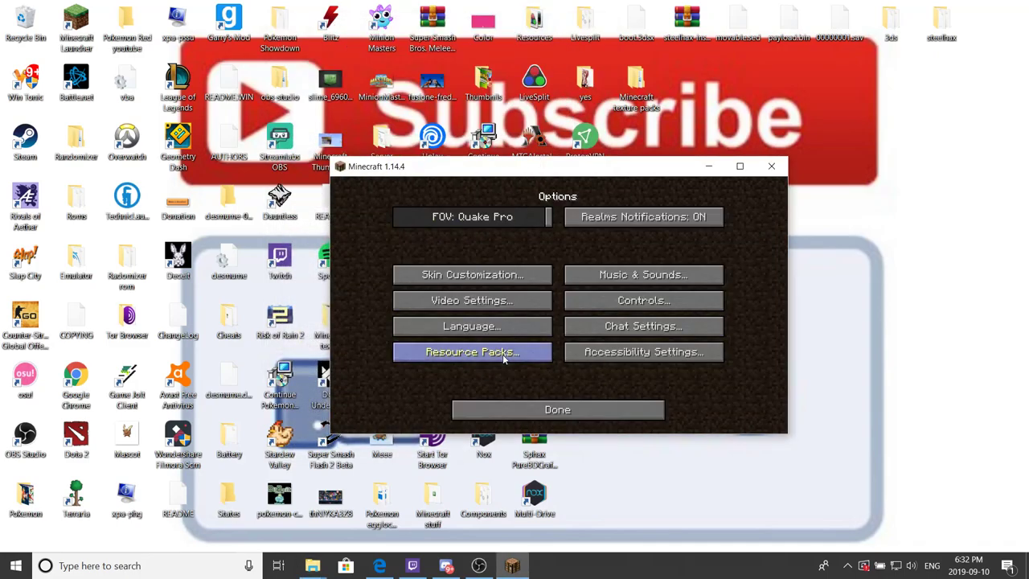
pyautogui.click(473, 351)
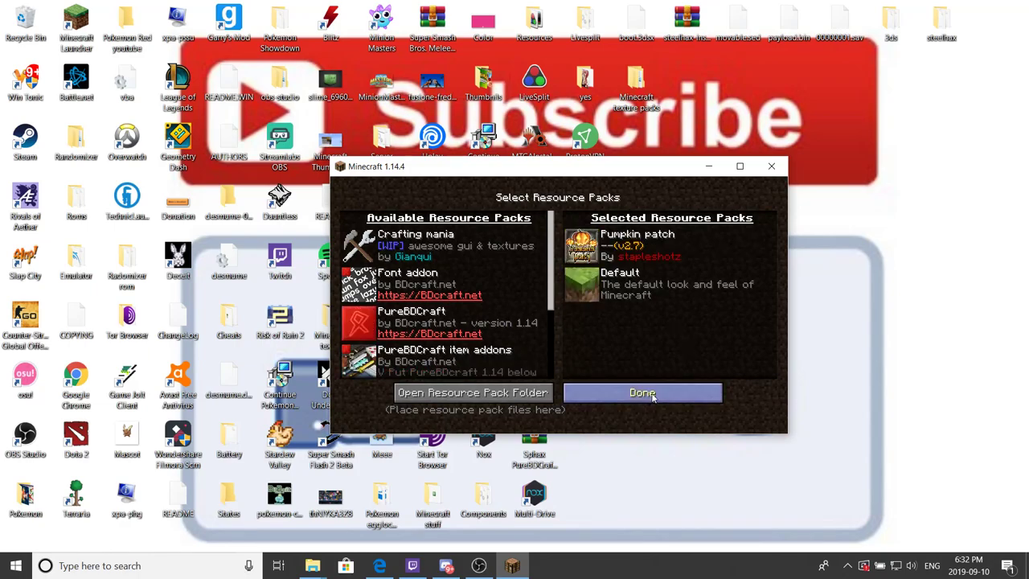
pyautogui.click(641, 392)
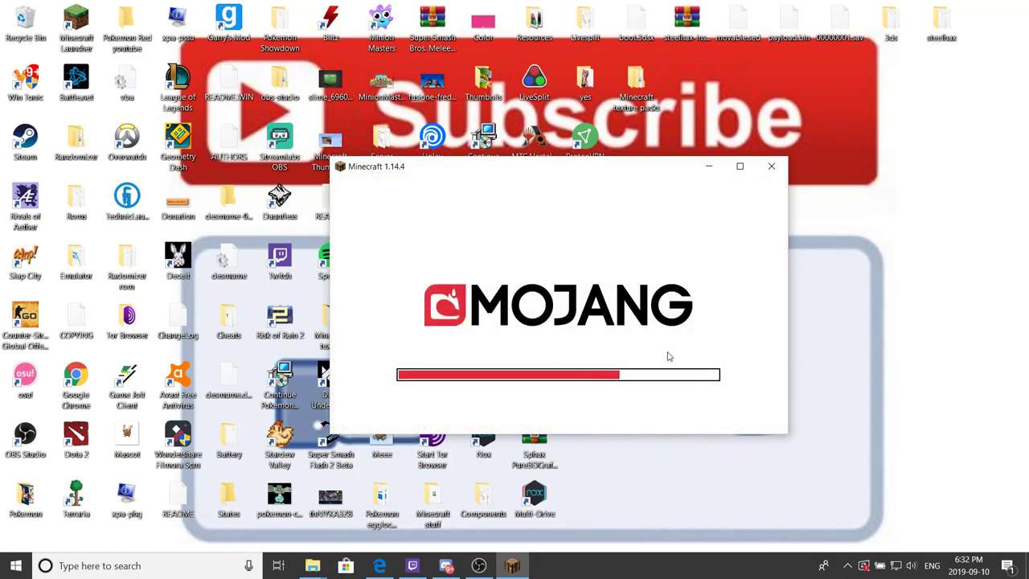
pyautogui.moveTo(668, 378)
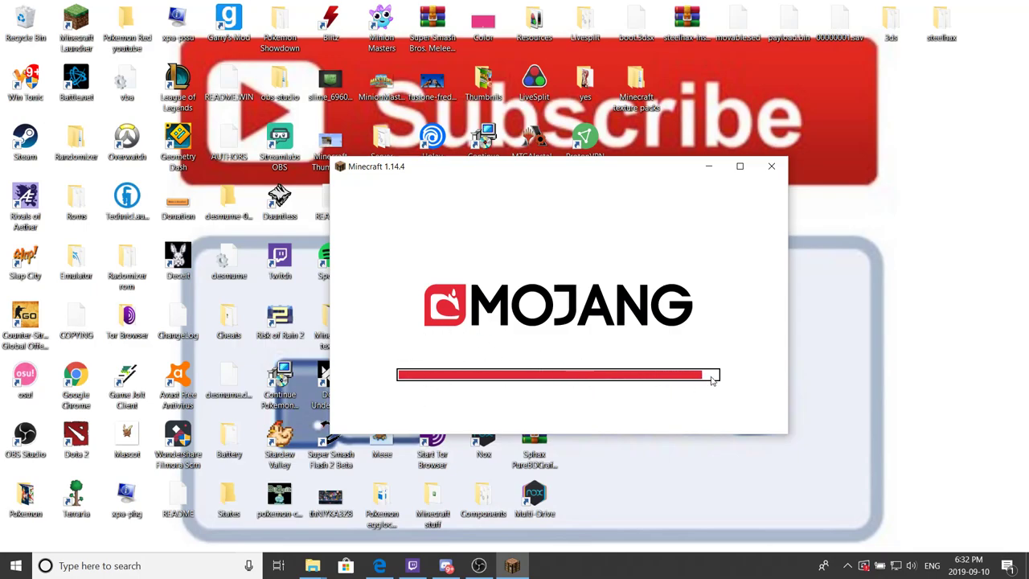
pyautogui.moveTo(685, 380)
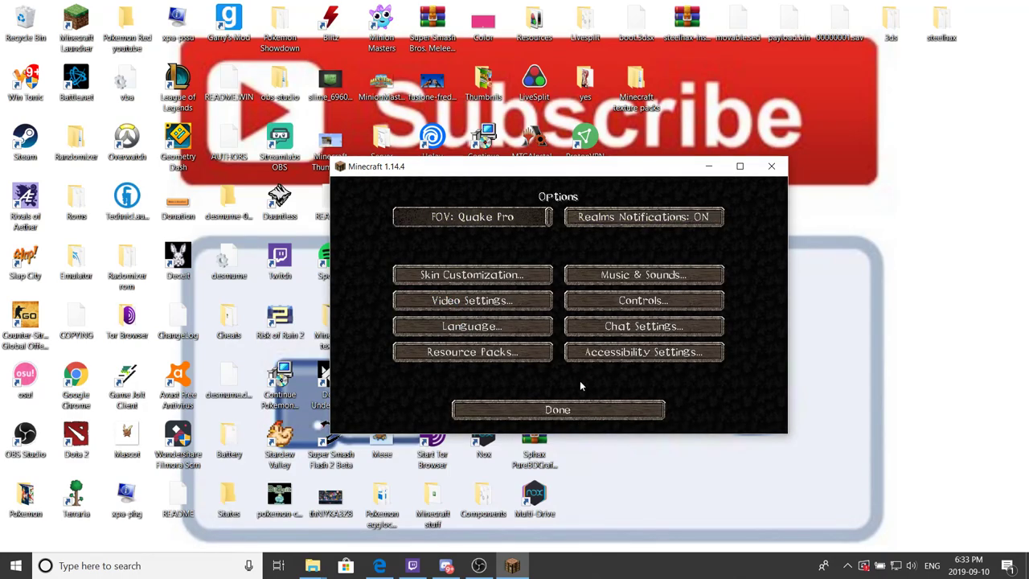
# Step: Load the selected singleplayer world and show the inventory with Pumpkin Patch textures
pyautogui.click(558, 410)
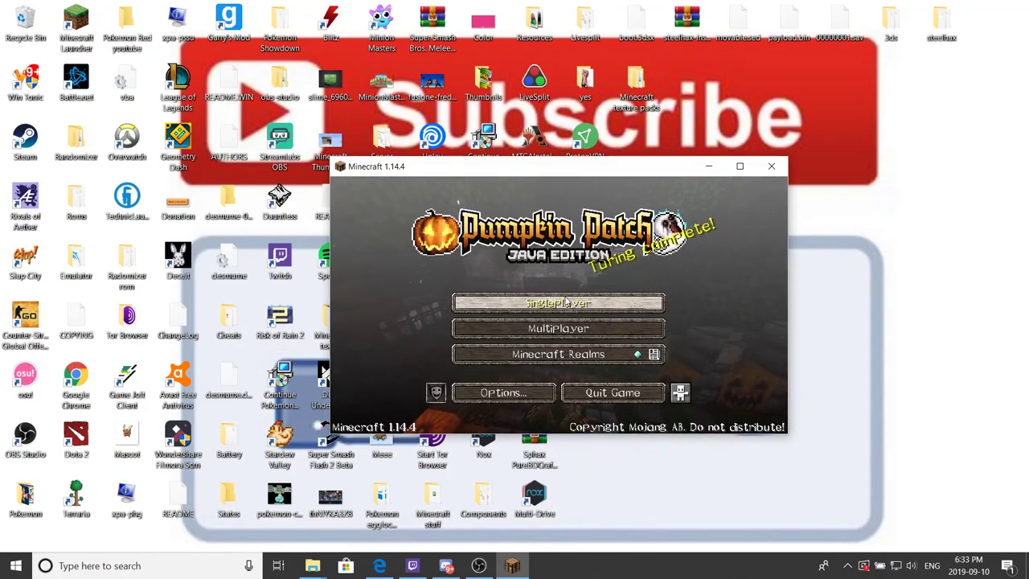
pyautogui.click(558, 303)
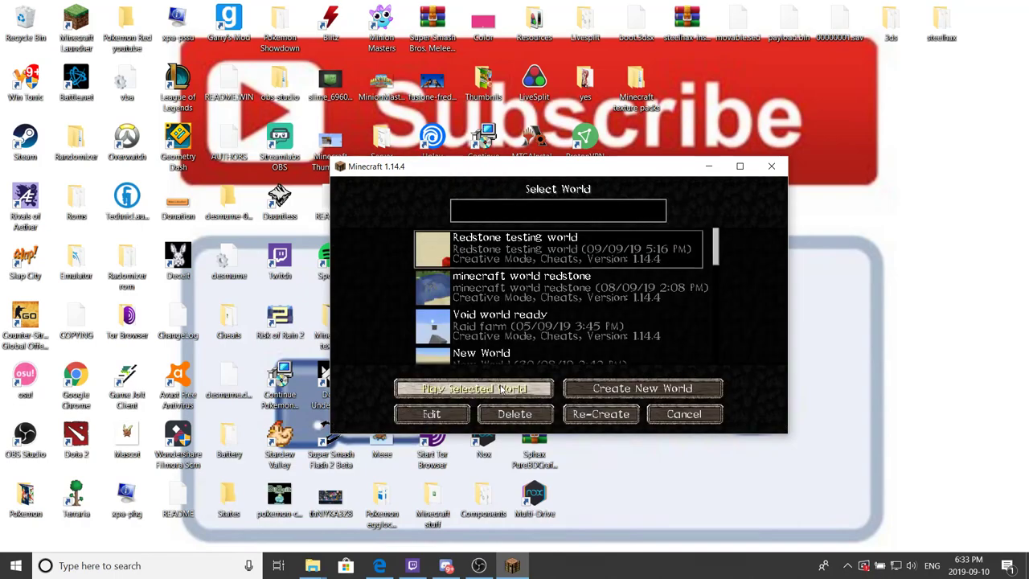
pyautogui.click(473, 388)
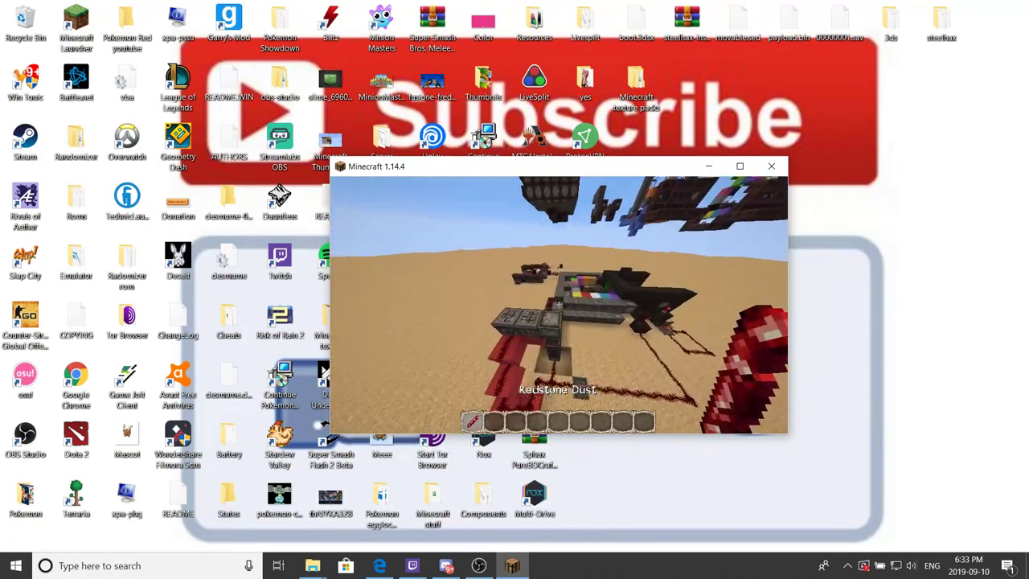
pyautogui.press('e')
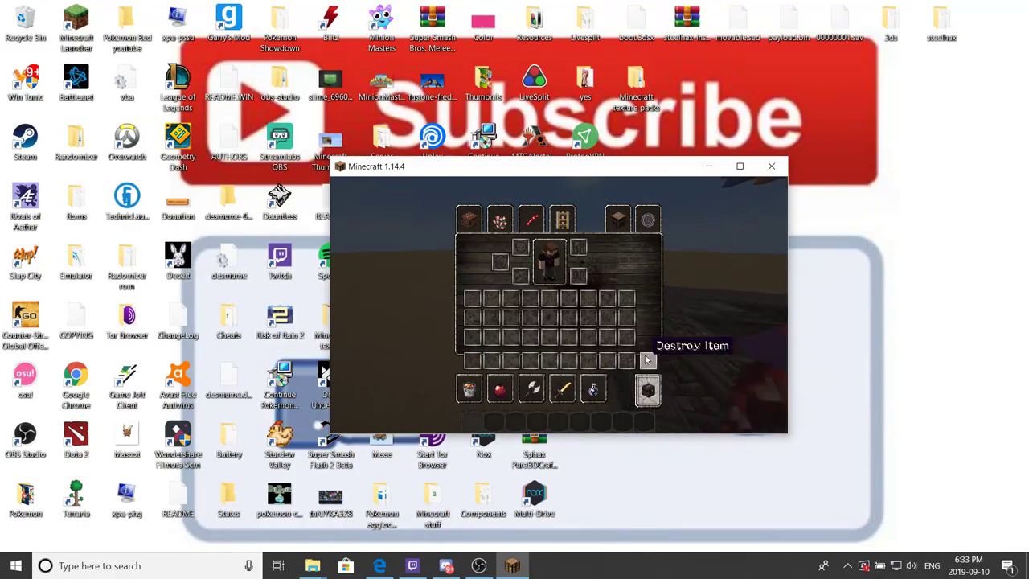